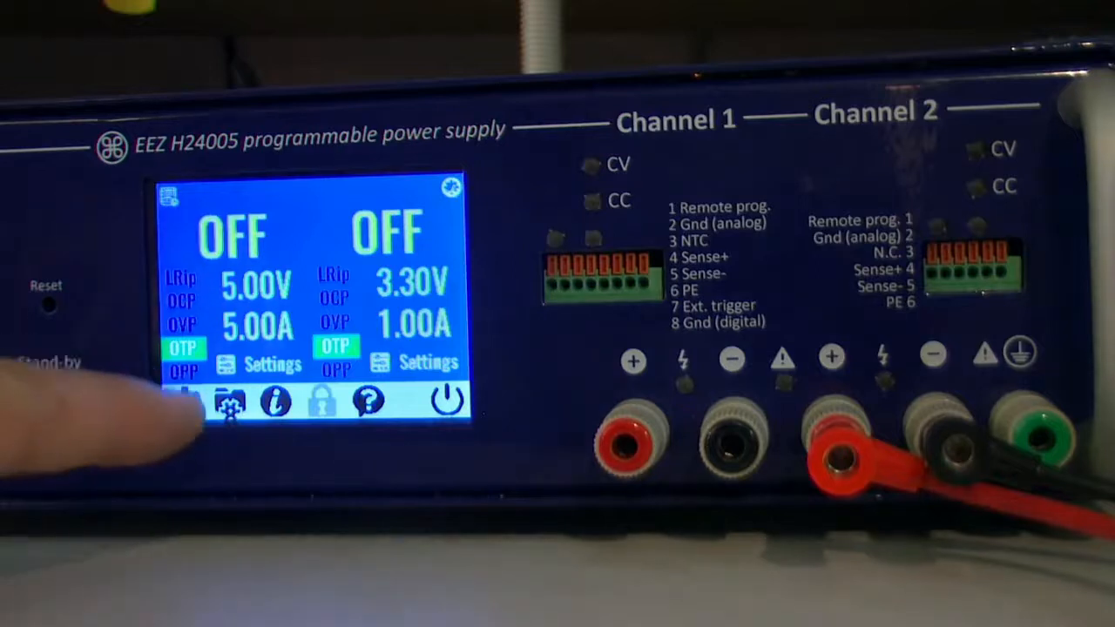
# Step: Browse system settings and user profiles, view System information, then head back to the main view
pyautogui.click(230, 401)
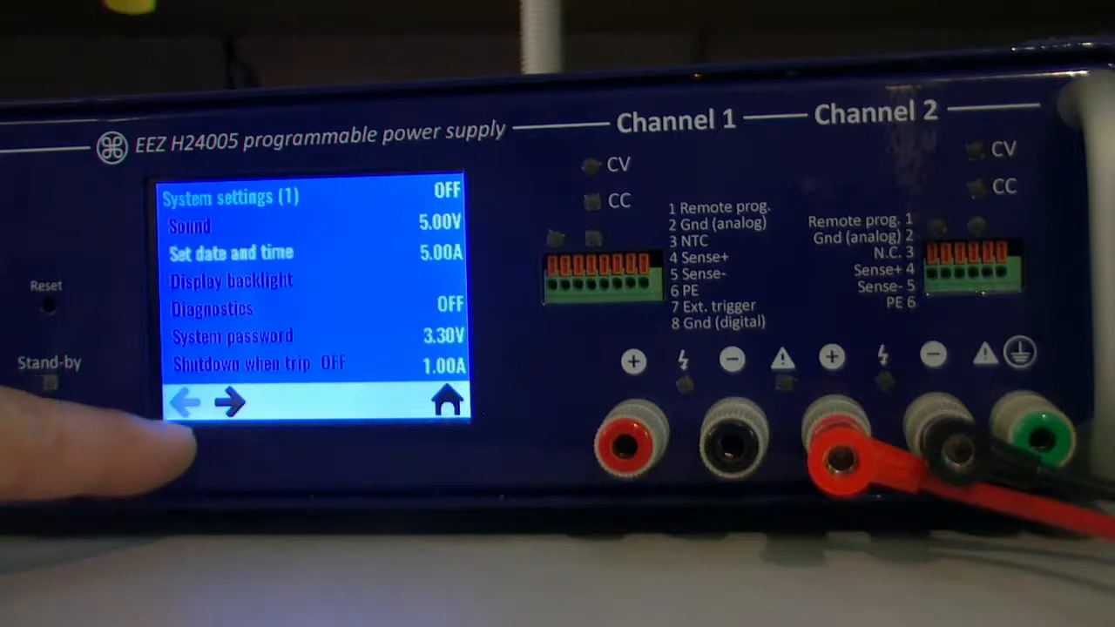
pyautogui.click(229, 403)
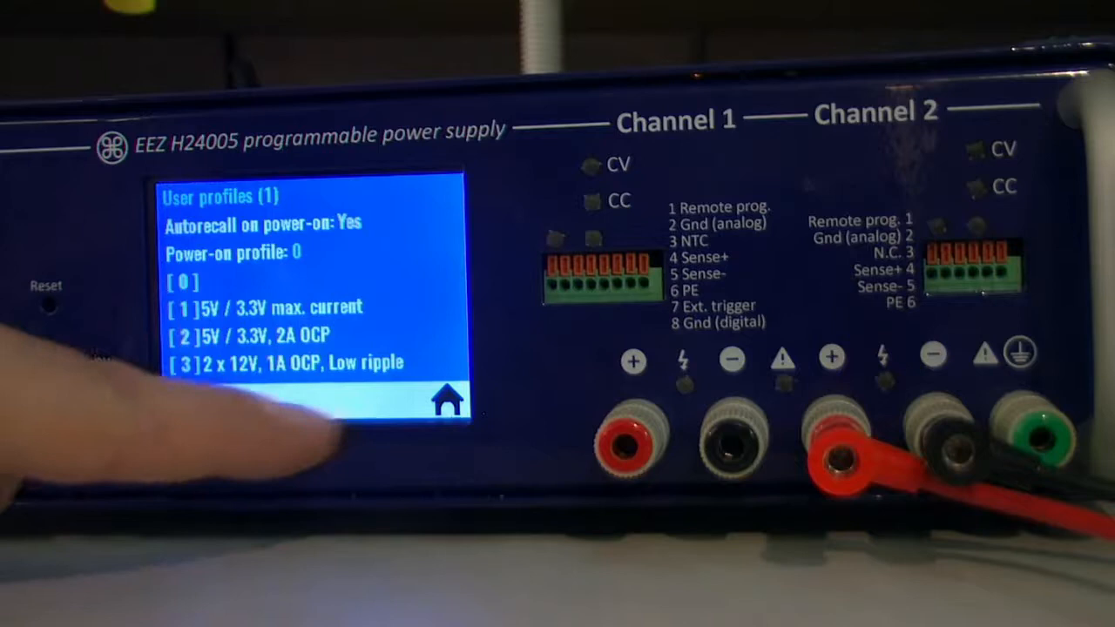
pyautogui.click(227, 392)
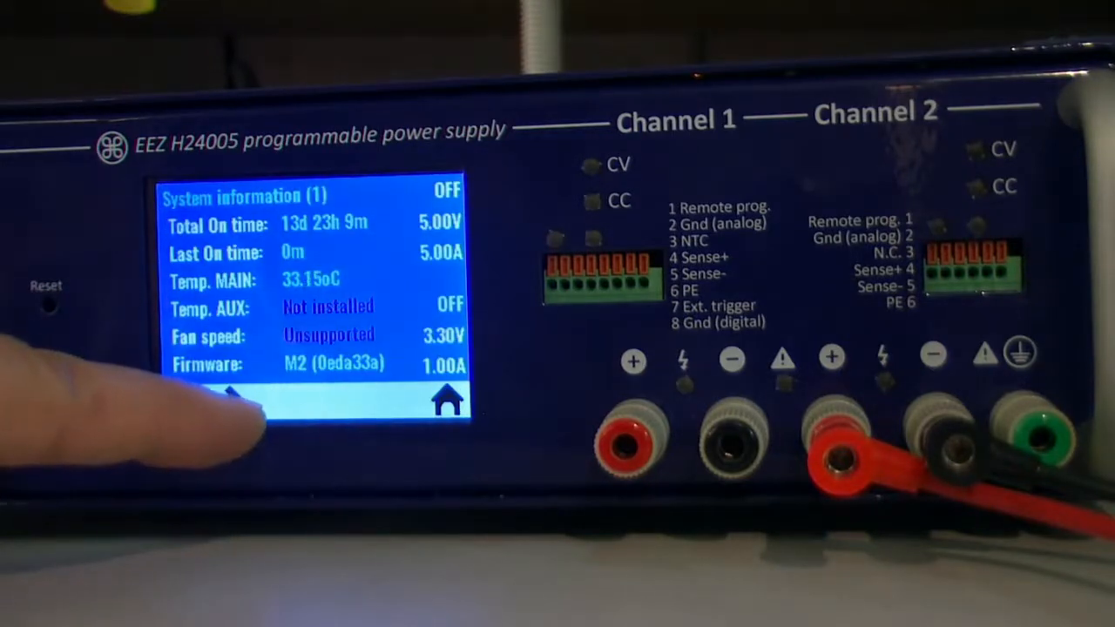
pyautogui.click(448, 401)
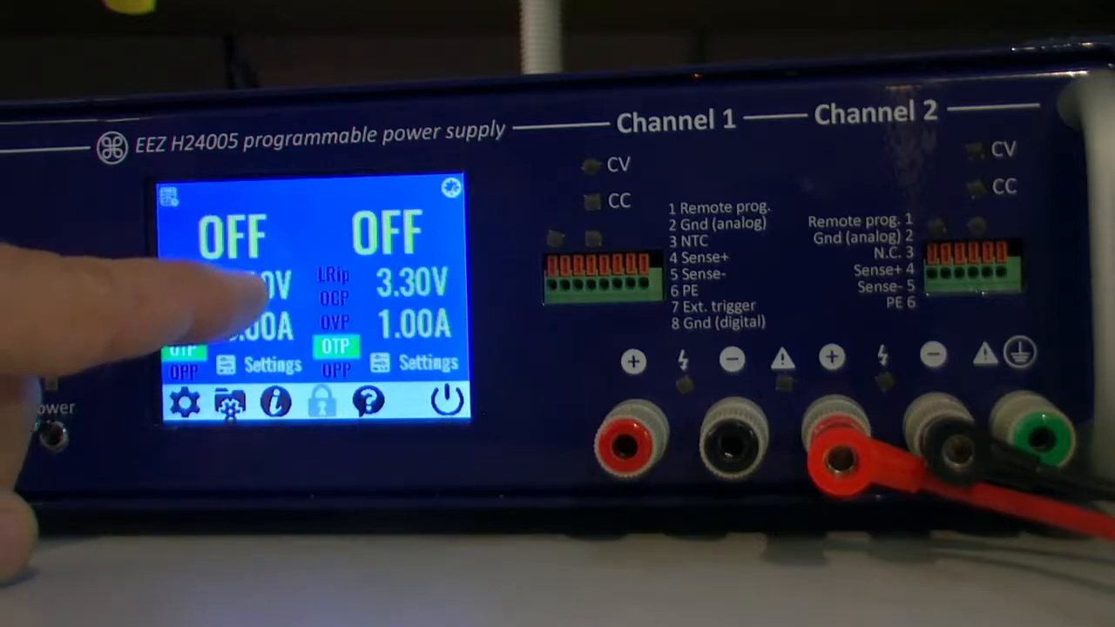
# Step: Bring up the Set Ch1 voltage keypad, cancel it keeping 5.00V, then go to Ch1 settings
pyautogui.click(235, 282)
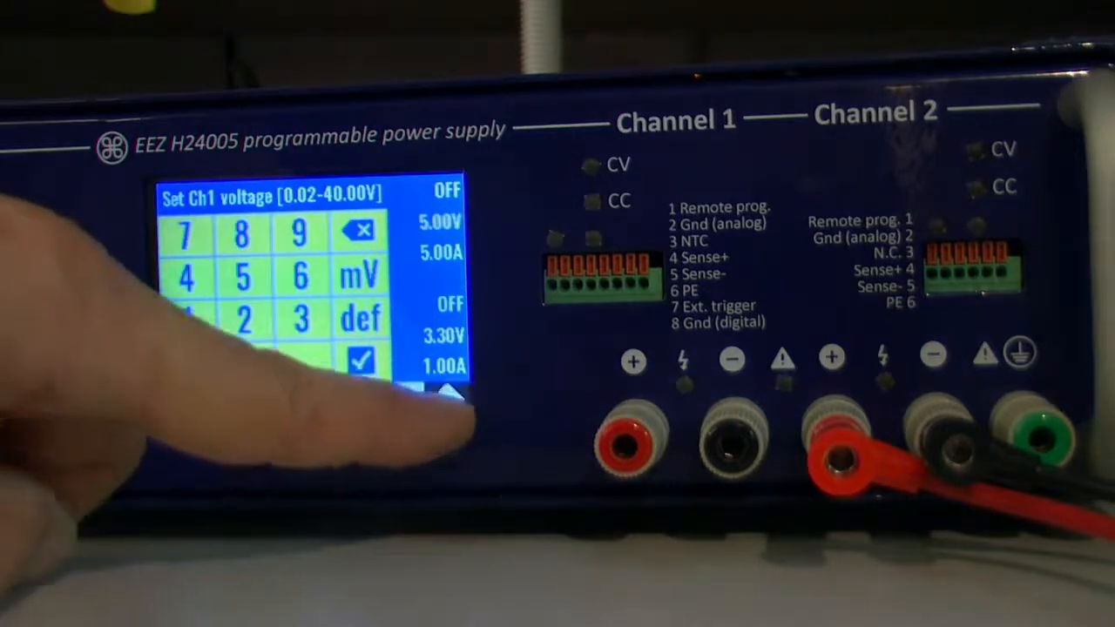
pyautogui.click(359, 359)
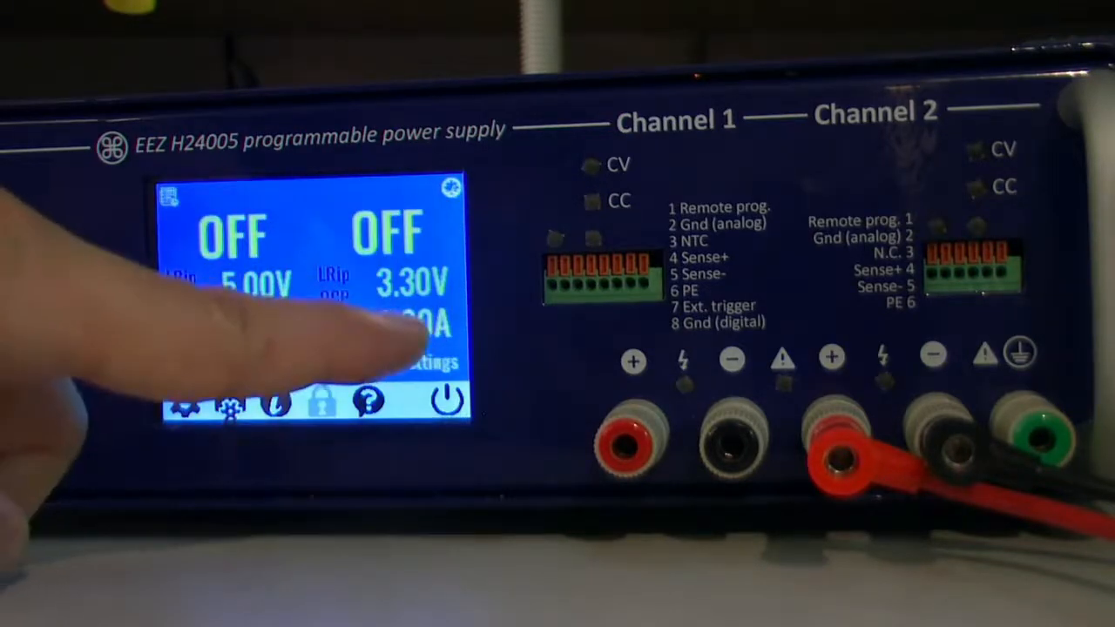
pyautogui.click(415, 327)
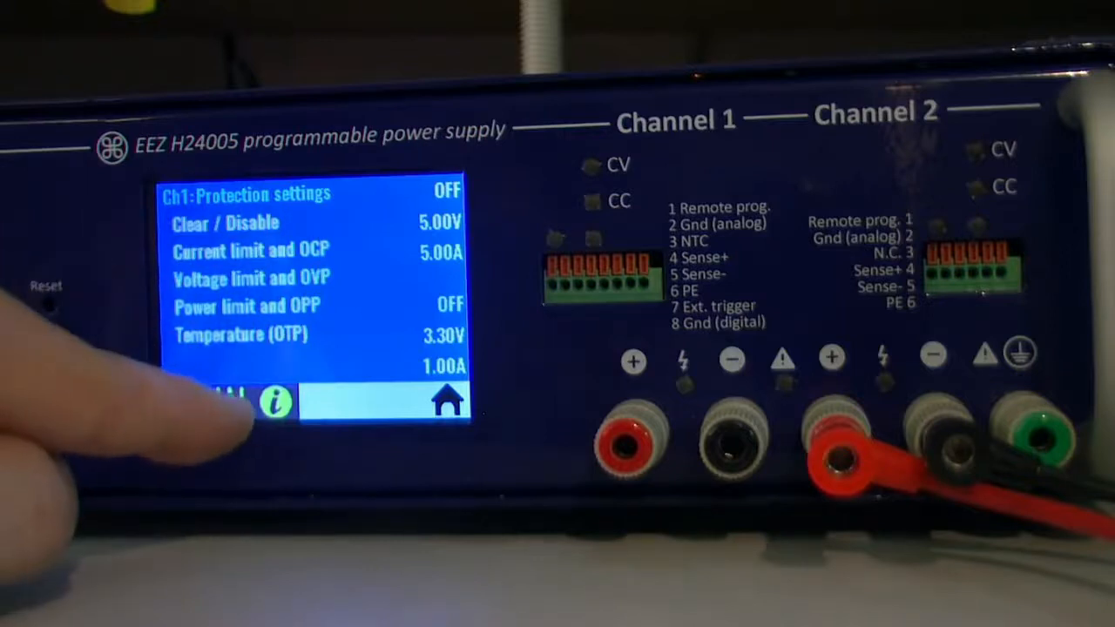
# Step: Move from Ch1 protection through Ch1 information to Ch1 advanced settings and onward
pyautogui.click(275, 401)
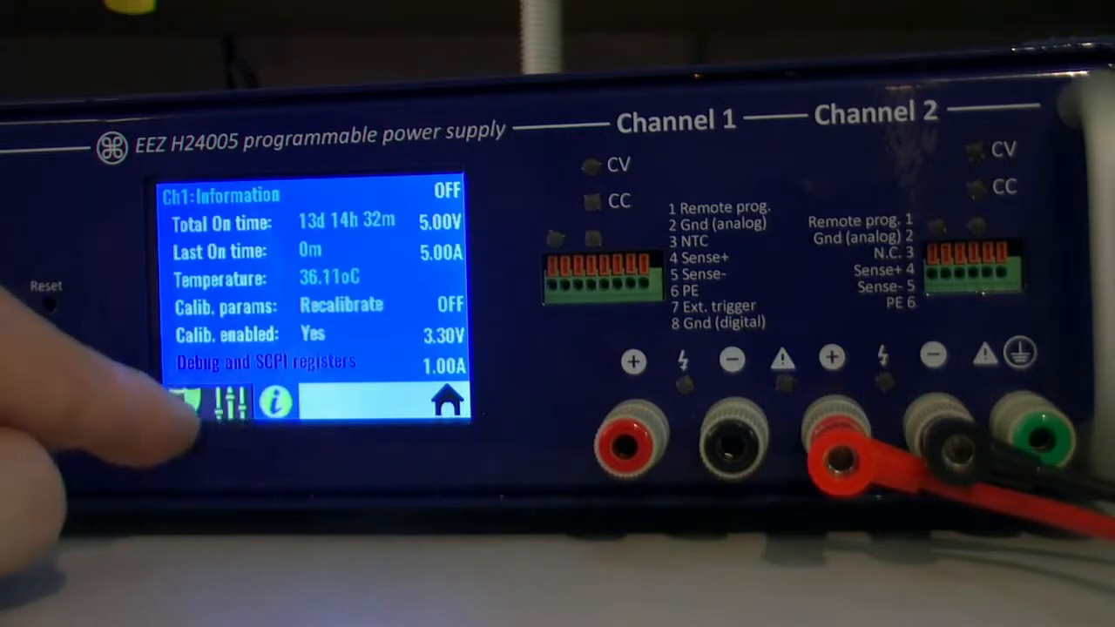
pyautogui.click(188, 402)
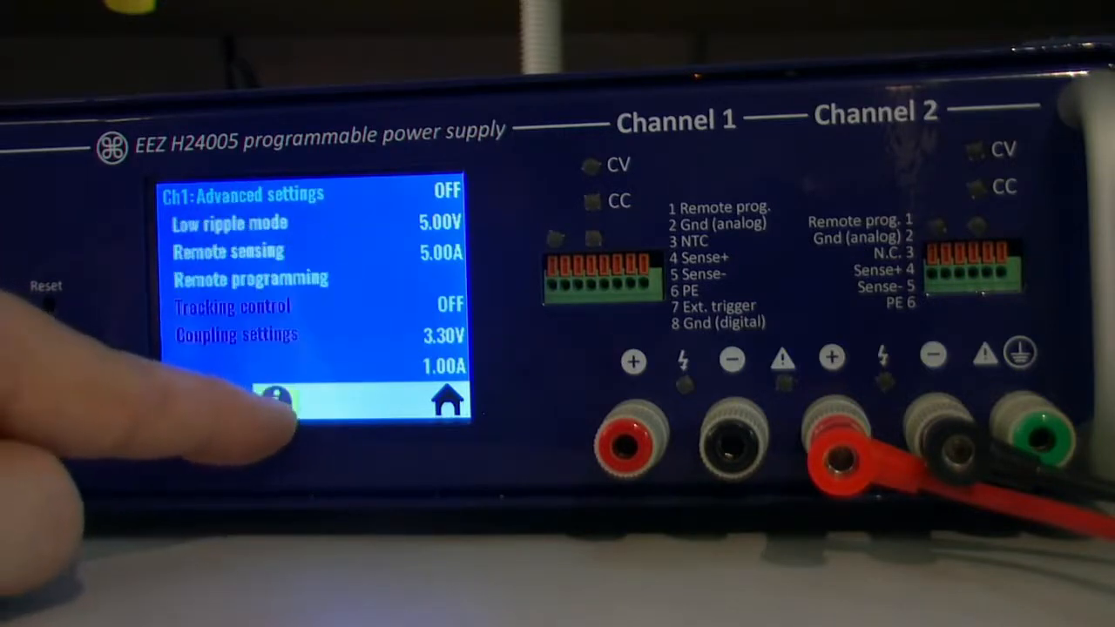
pyautogui.click(275, 400)
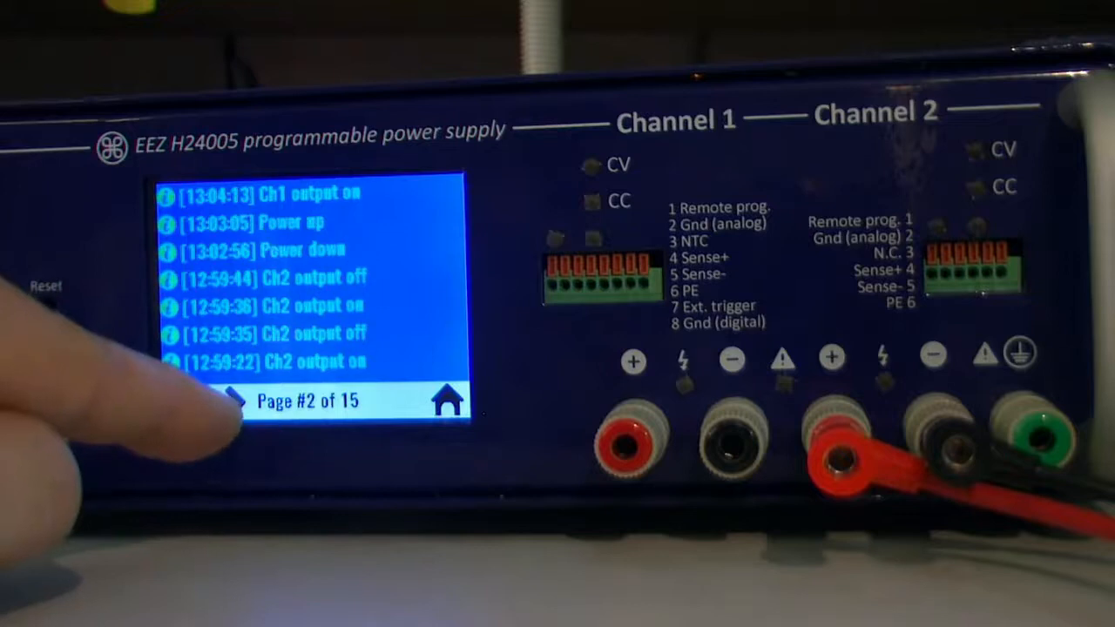
# Step: Page the event log forward from page 2 through to 14 of 15 and its last page
pyautogui.click(233, 401)
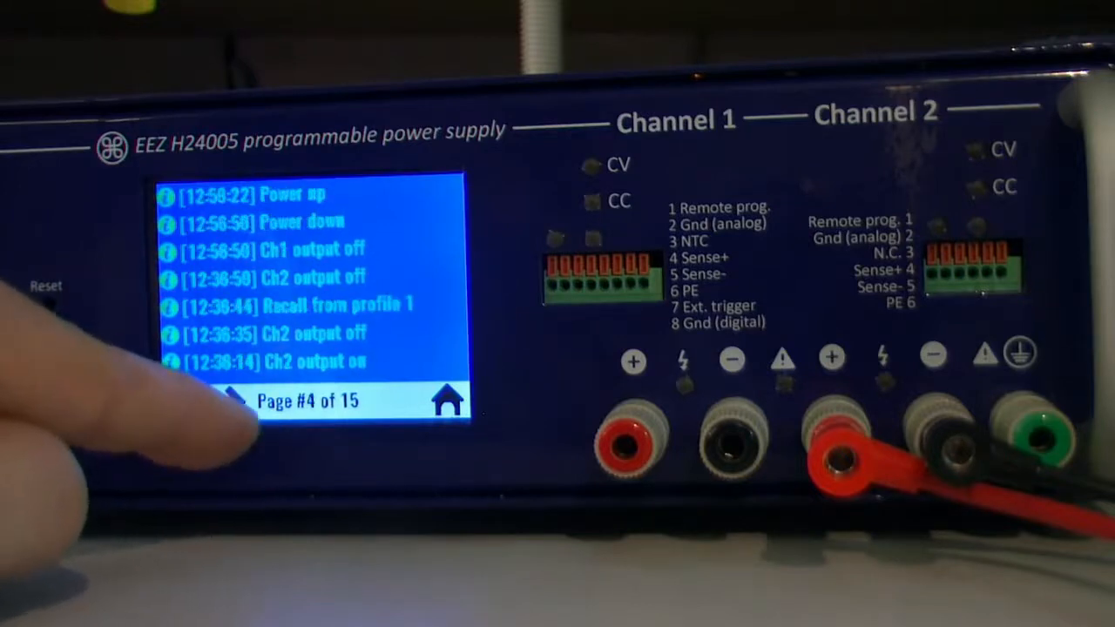
pyautogui.click(230, 399)
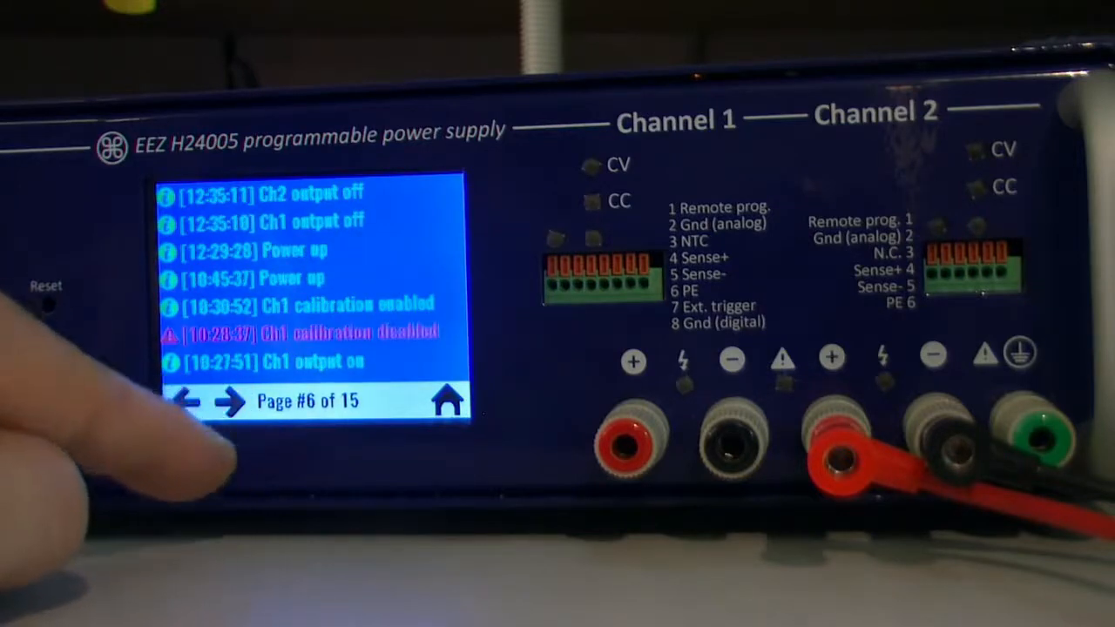
pyautogui.click(230, 401)
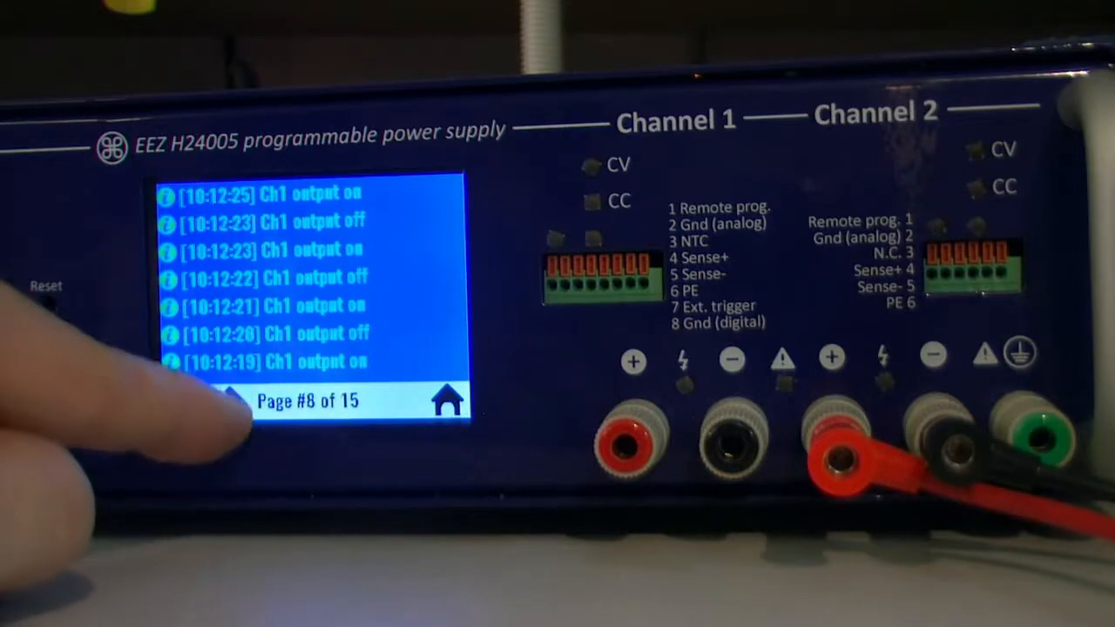
pyautogui.click(227, 398)
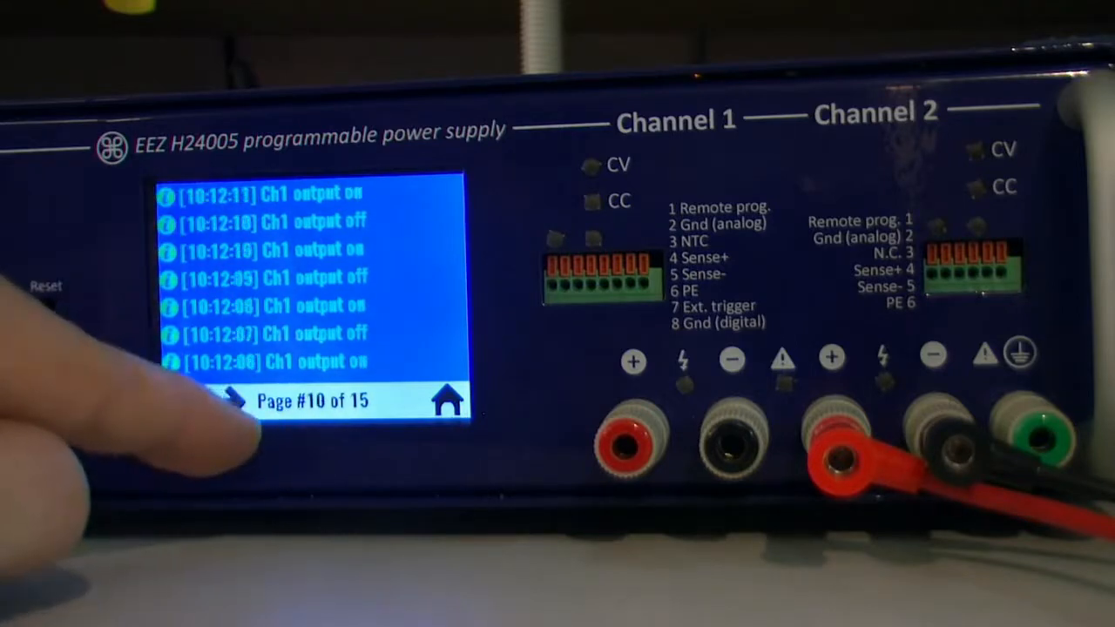
pyautogui.click(234, 399)
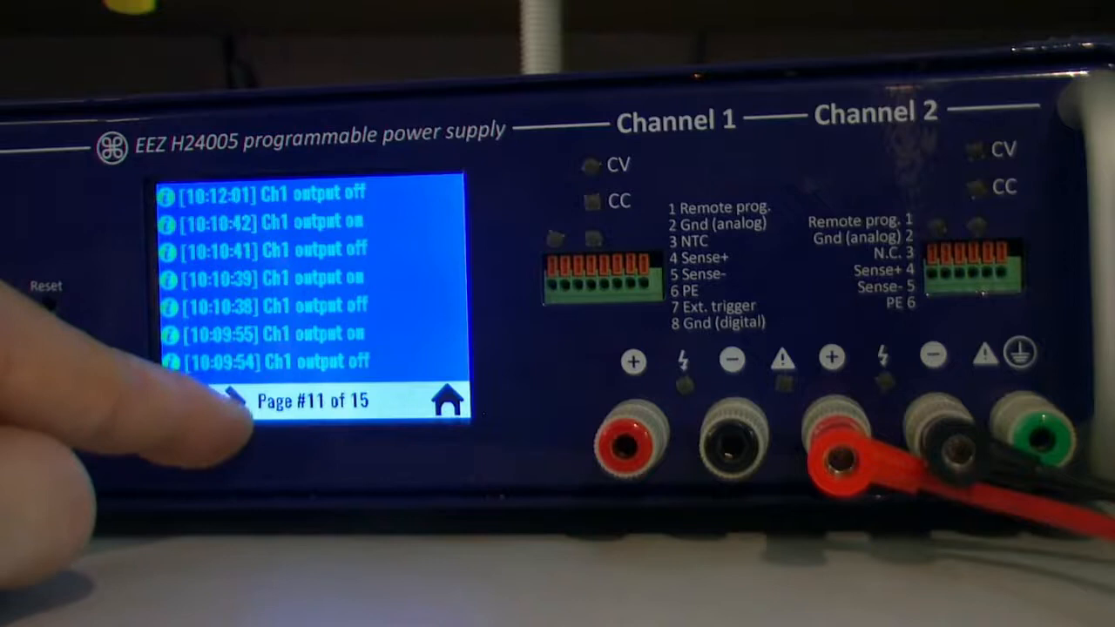
pyautogui.click(227, 401)
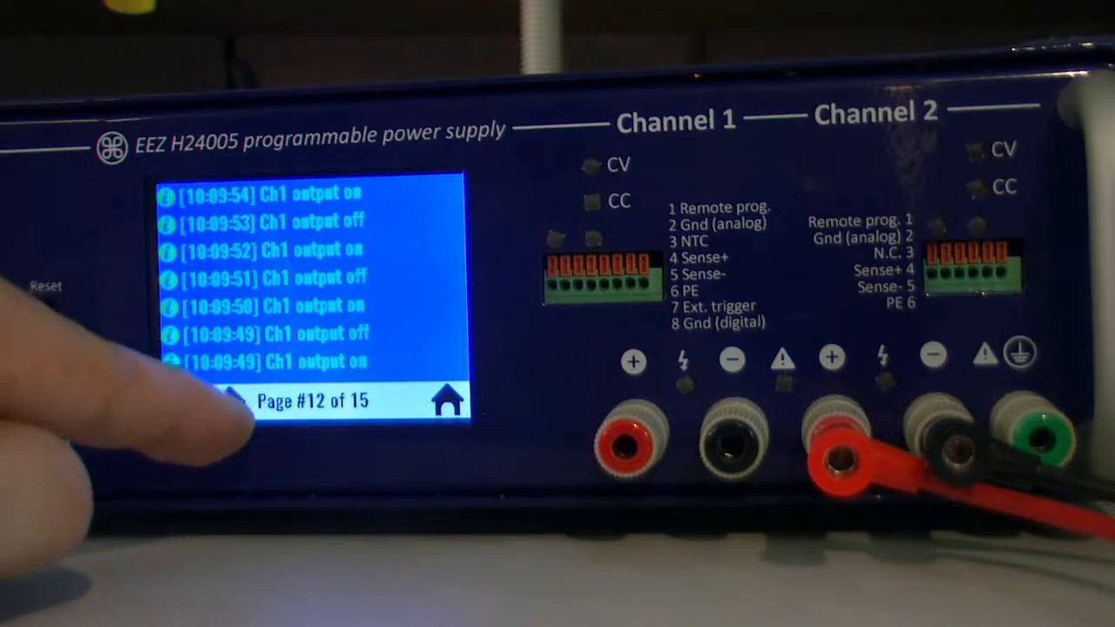
pyautogui.click(230, 400)
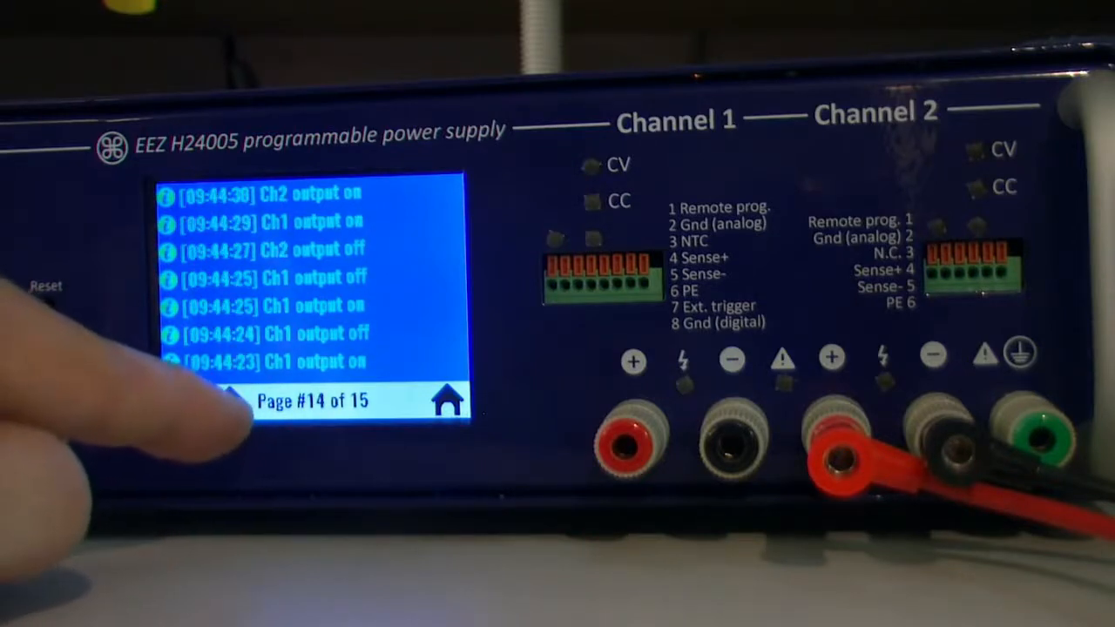
pyautogui.click(445, 399)
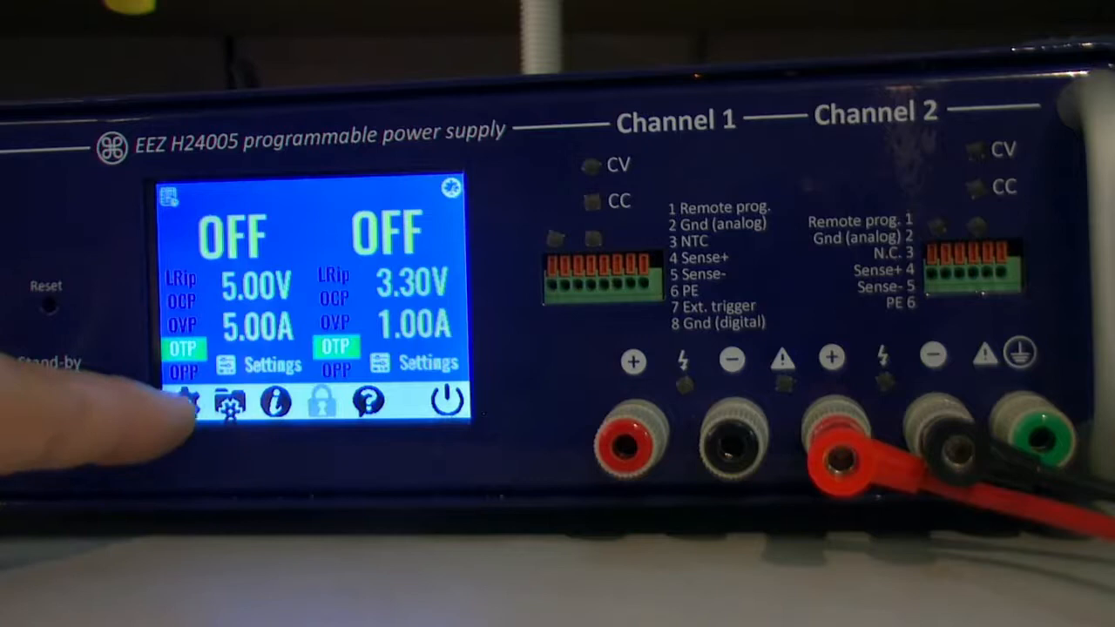
# Step: View System settings page 1, an option on it, page 2, and return to page 1
pyautogui.click(188, 400)
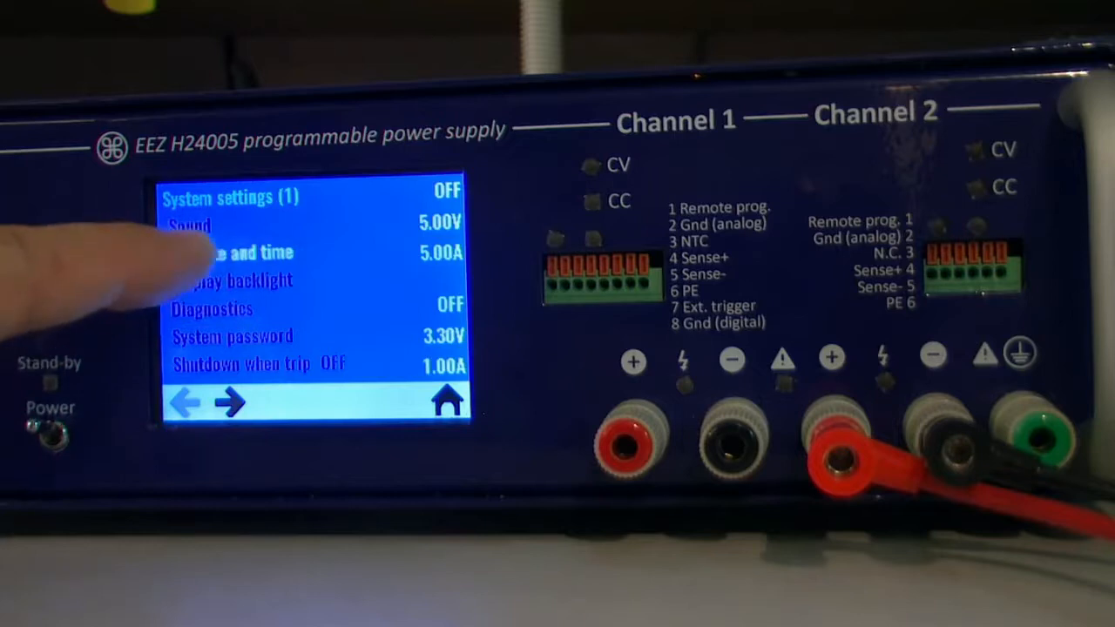
pyautogui.click(244, 251)
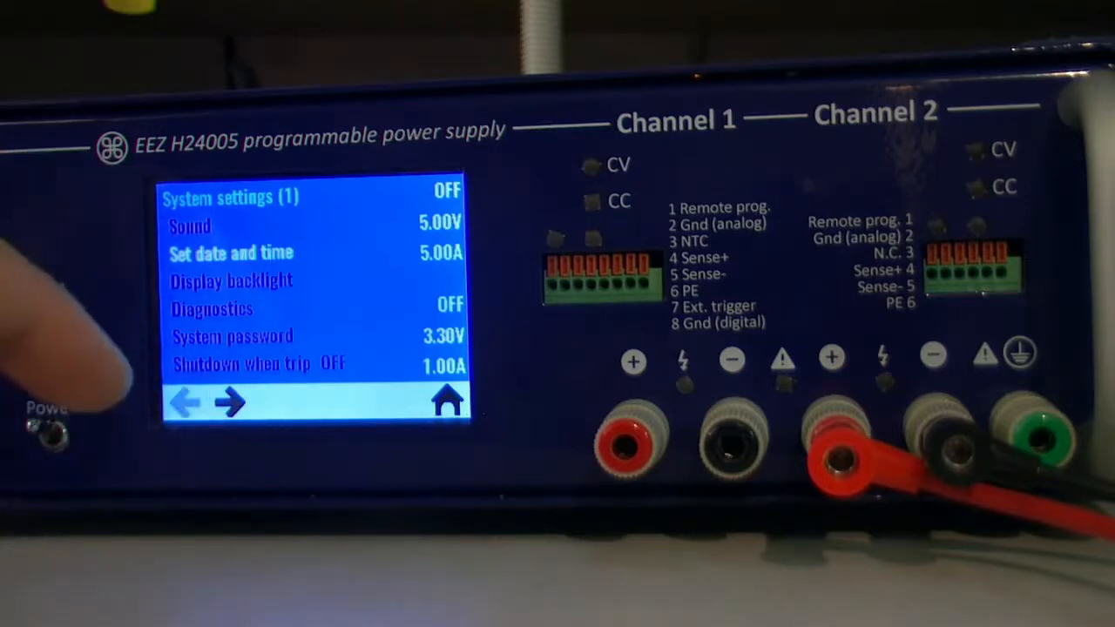
pyautogui.click(230, 400)
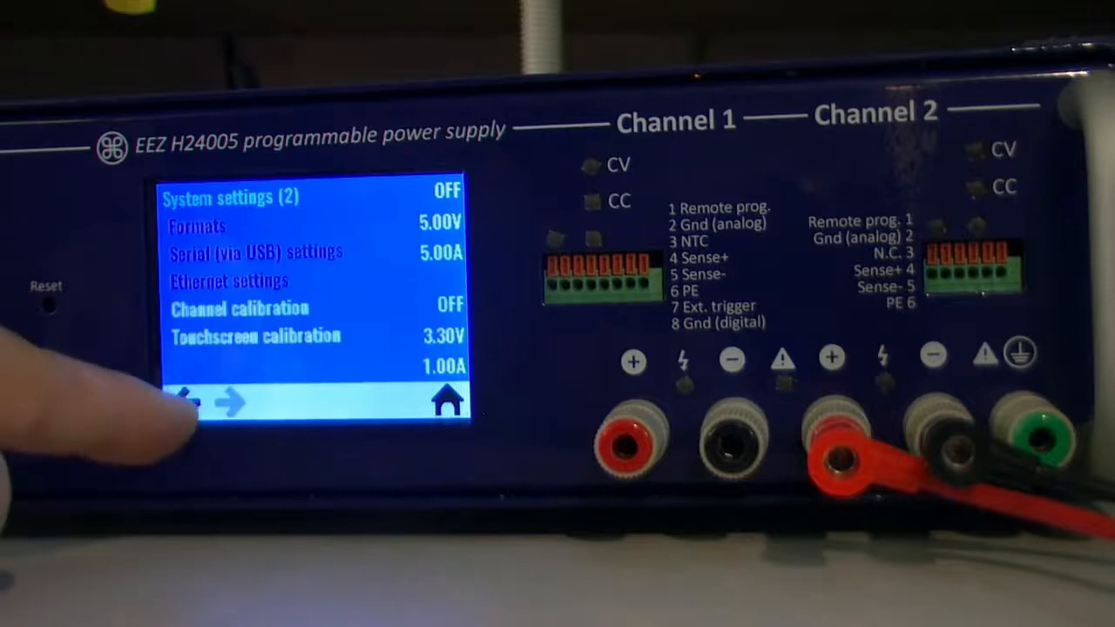
pyautogui.click(183, 401)
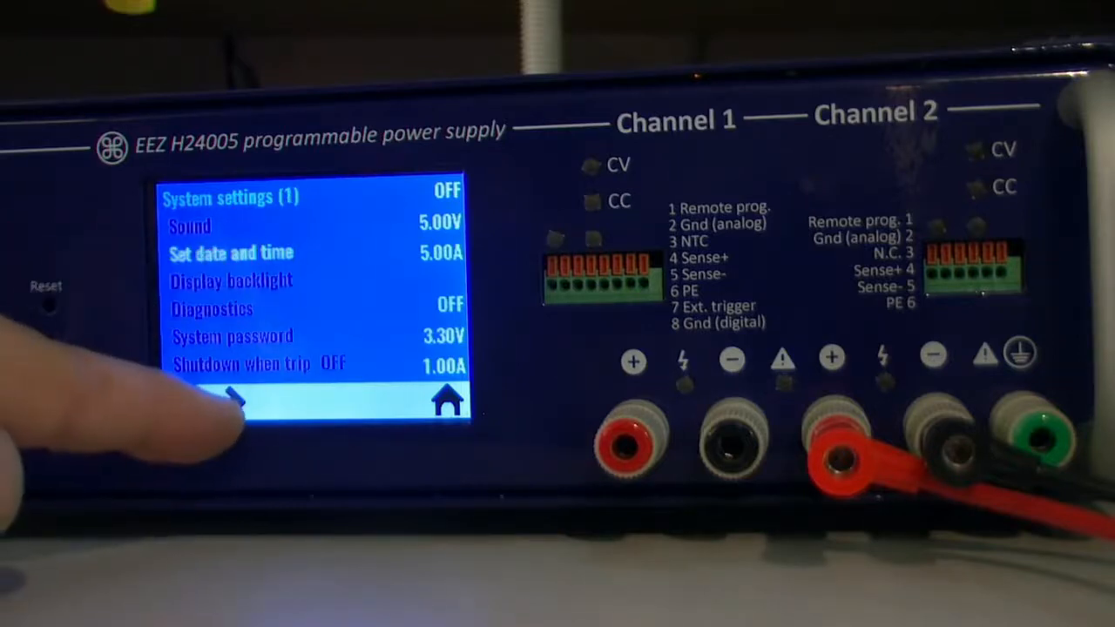
# Step: Exit System settings and answer Cancel to the Save changes? prompt
pyautogui.click(235, 401)
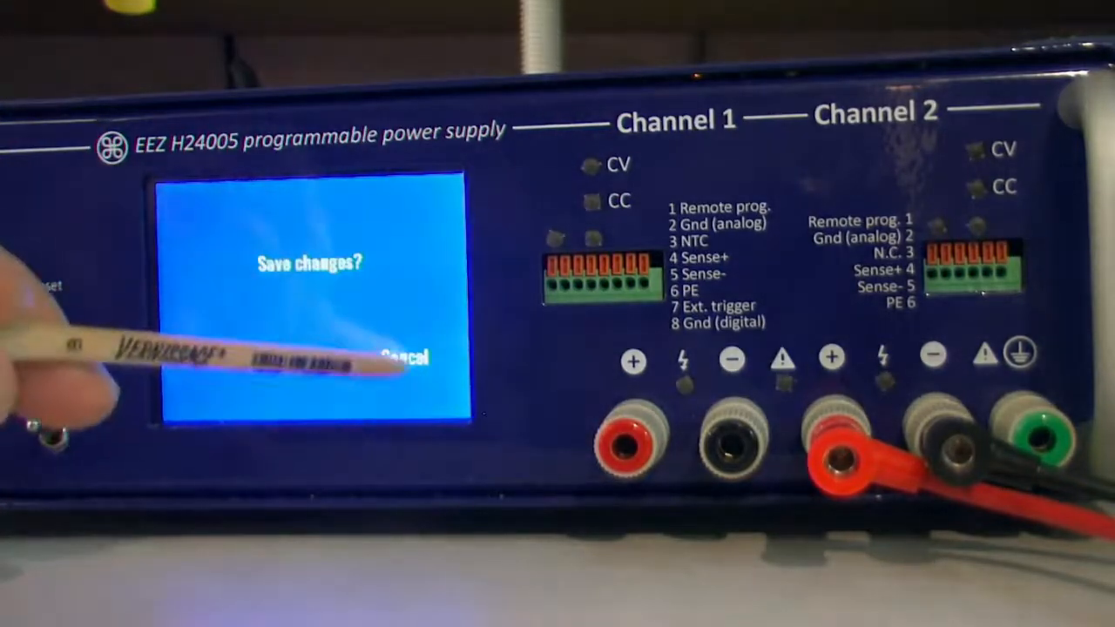
pyautogui.click(404, 357)
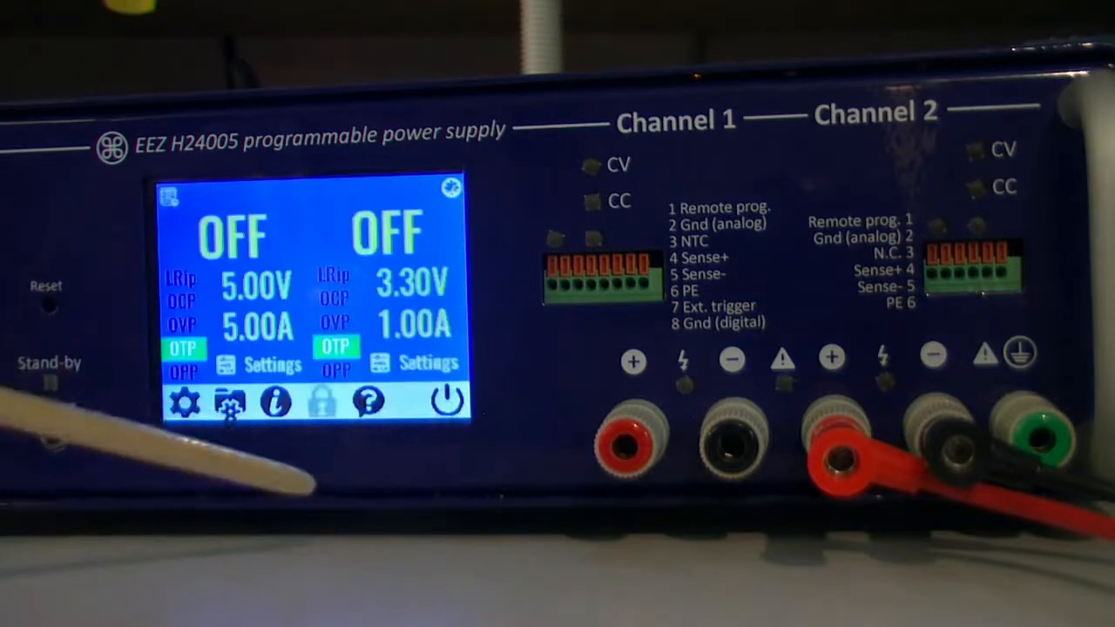
# Step: Select user profile [3] (2 x 12V, 1A OCP, low ripple), Recall it and confirm with OK
pyautogui.click(230, 400)
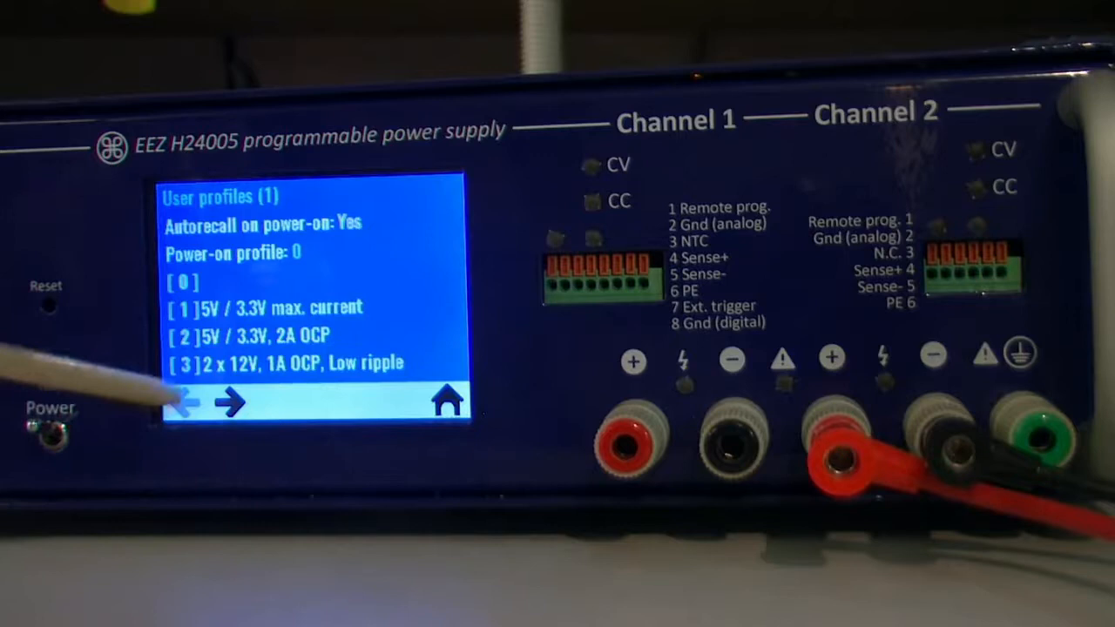
pyautogui.click(229, 403)
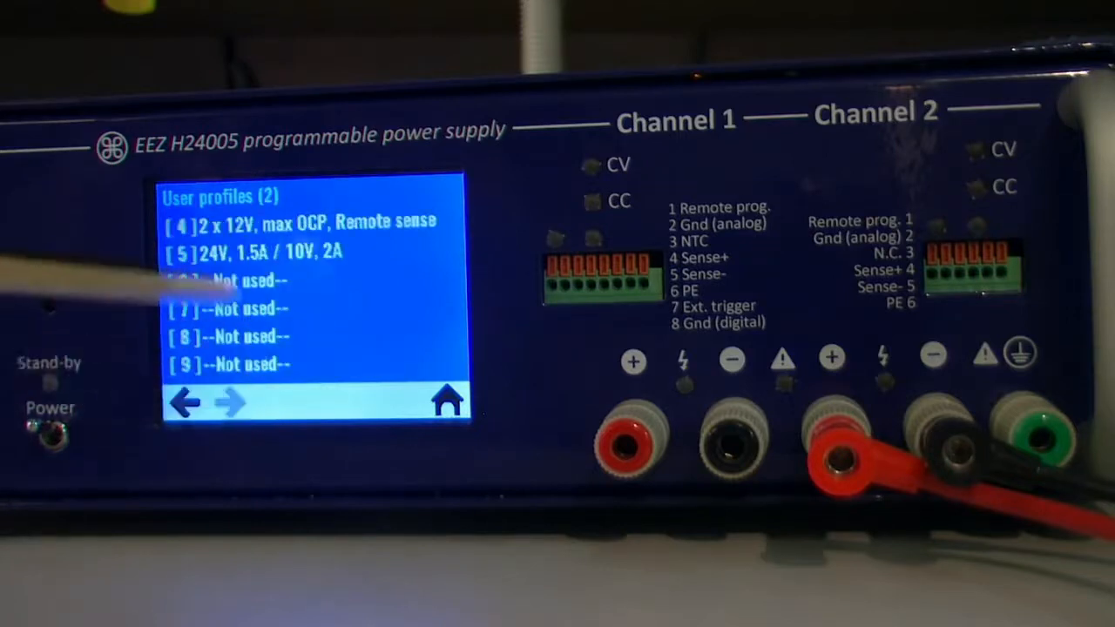
pyautogui.click(184, 402)
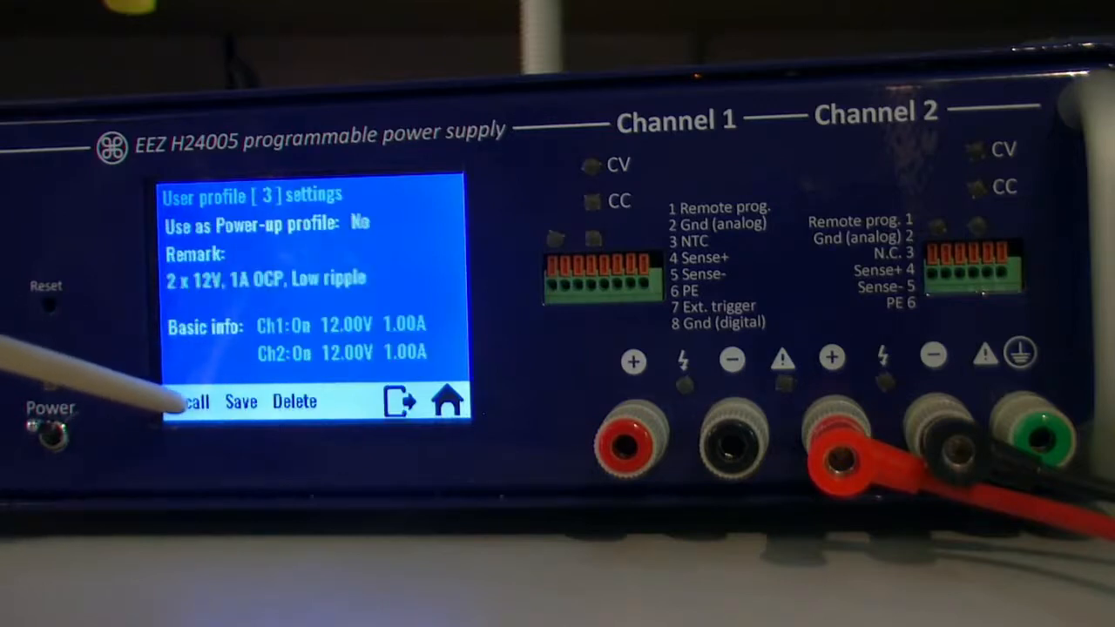
pyautogui.click(192, 400)
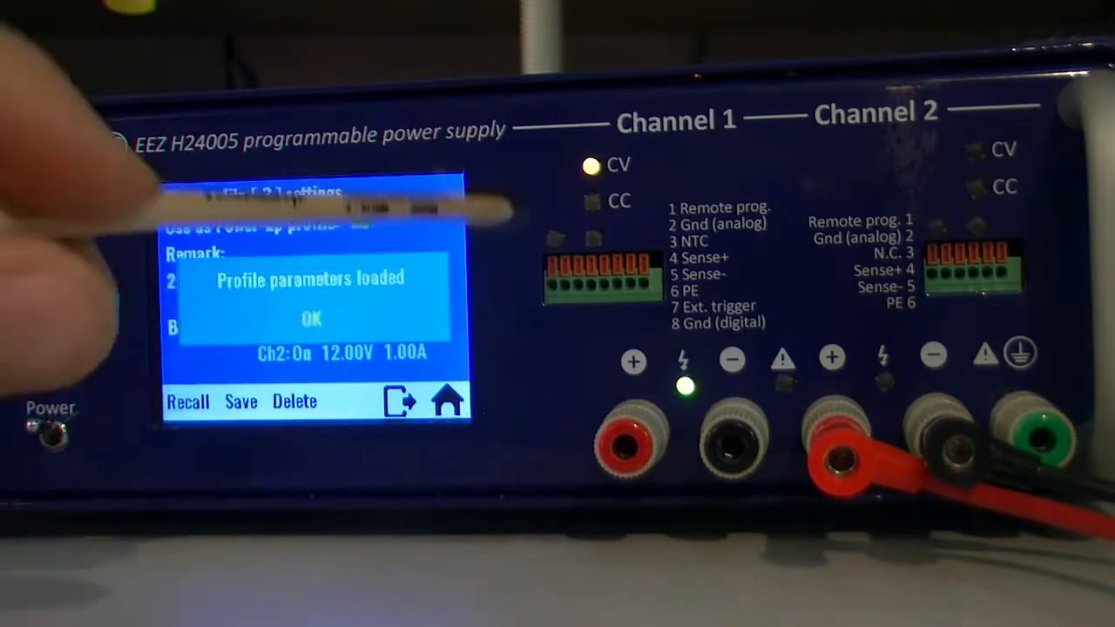
pyautogui.click(310, 318)
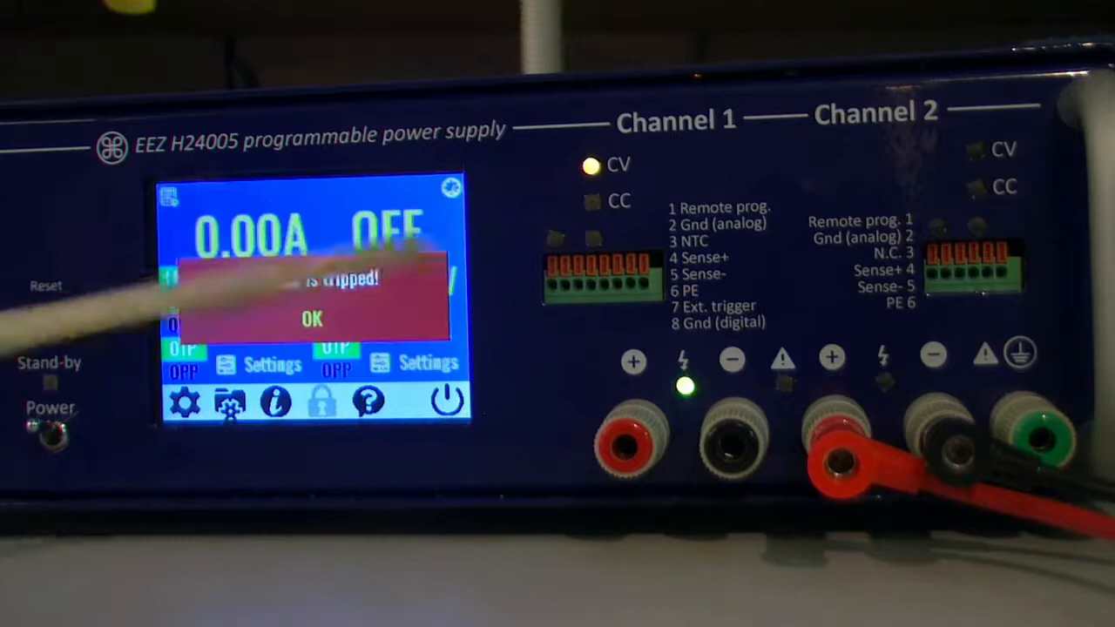
# Step: OK the tripped alert, Clear channel 2's protection and confirm the Cleared! message
pyautogui.click(312, 318)
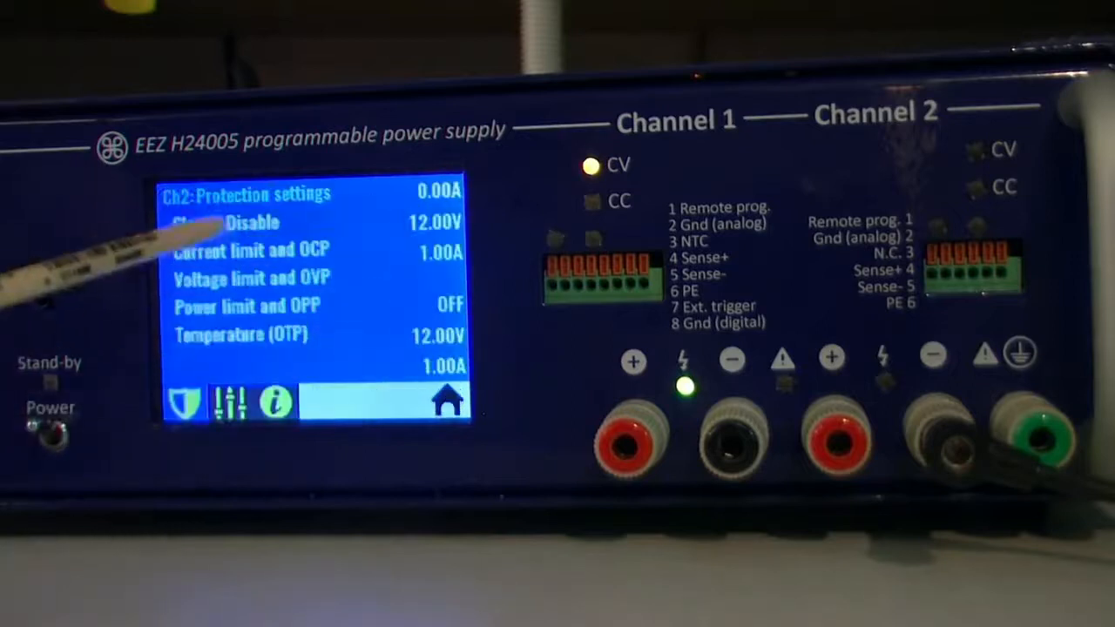
pyautogui.click(253, 223)
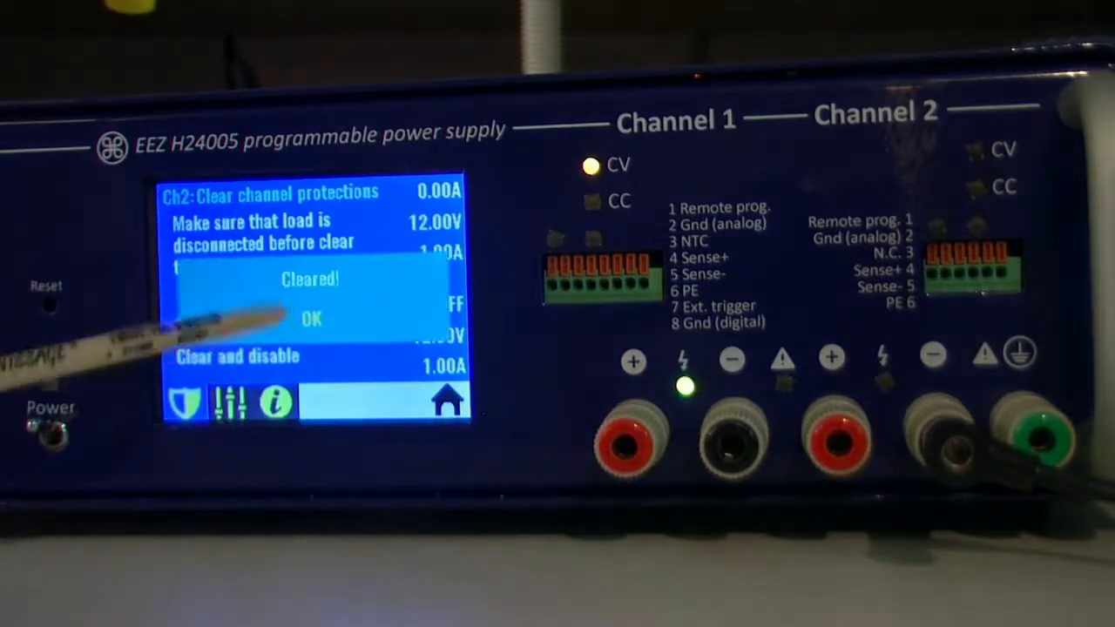
pyautogui.click(310, 319)
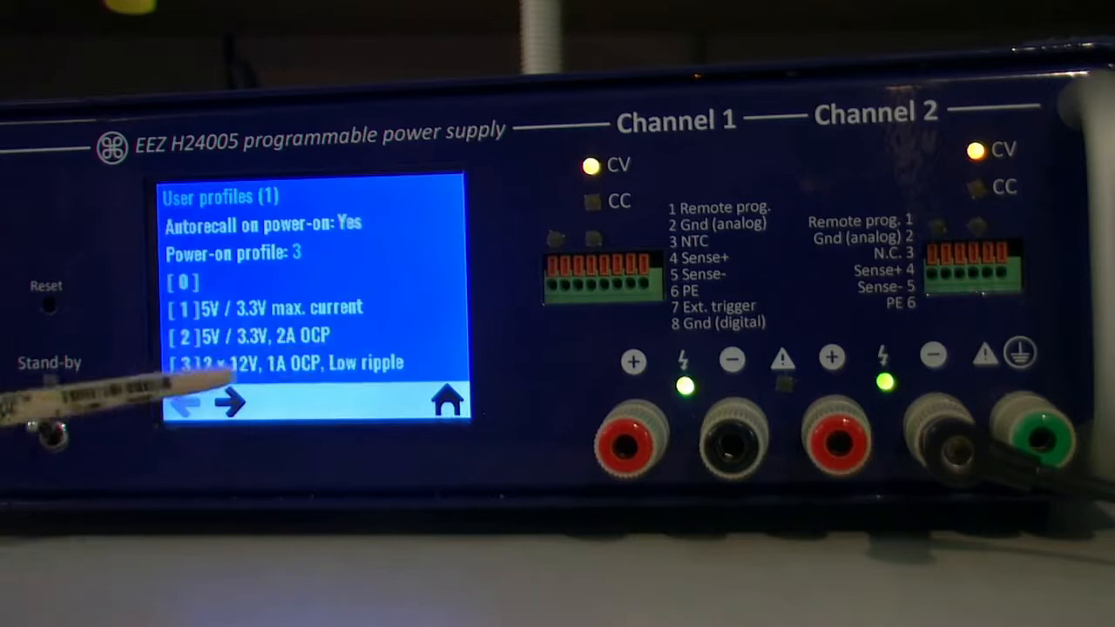
# Step: Page through the user profiles, then show Ch1 Temperature (OTP) protection: 75°C, 30 s delay
pyautogui.click(230, 402)
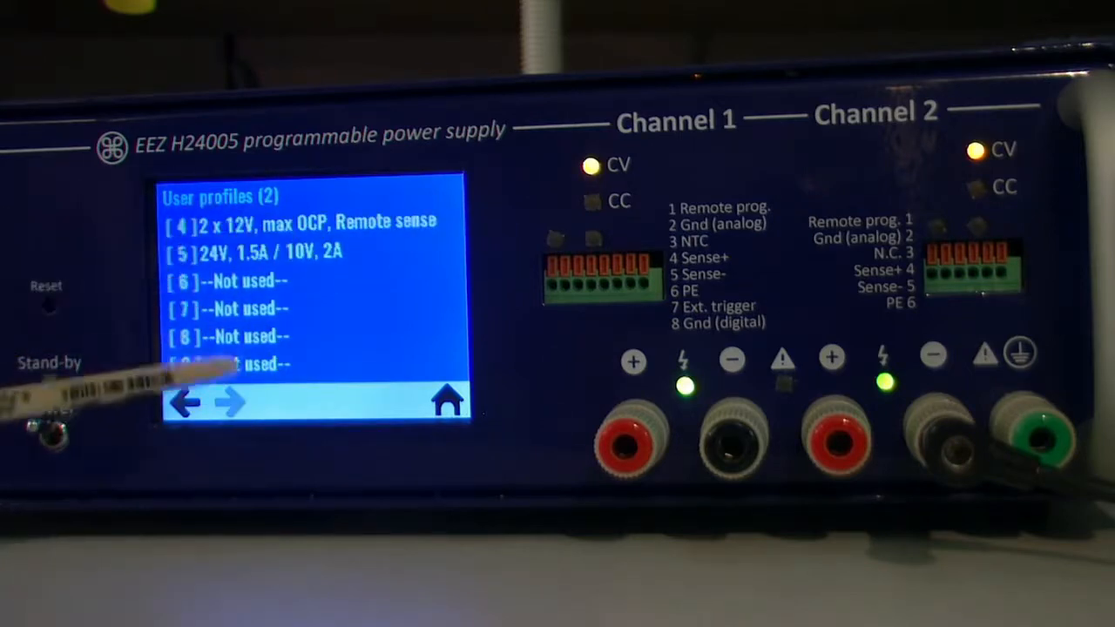
pyautogui.click(185, 400)
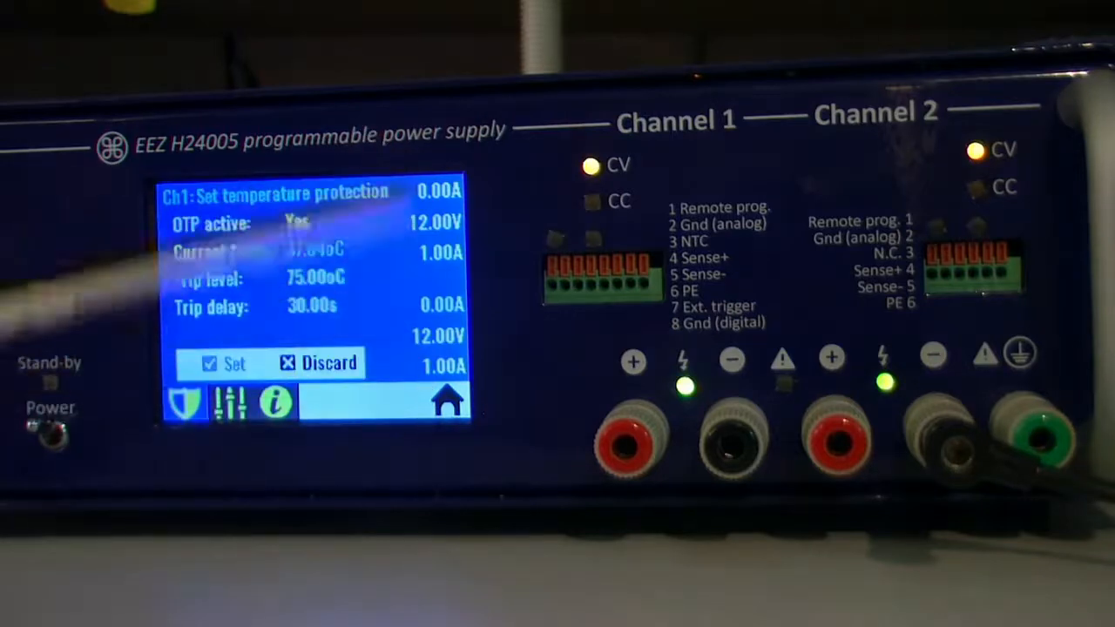
pyautogui.click(209, 364)
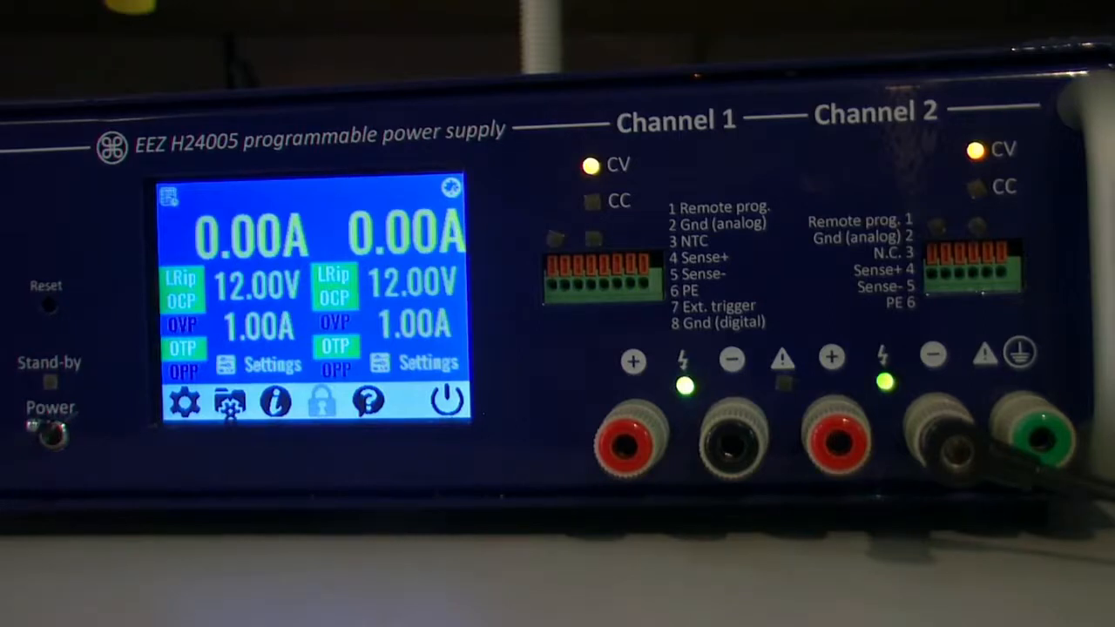
# Step: View System information page 2 and back to page 1, return Home and select Ch1's 12.10V voltage entry
pyautogui.click(275, 400)
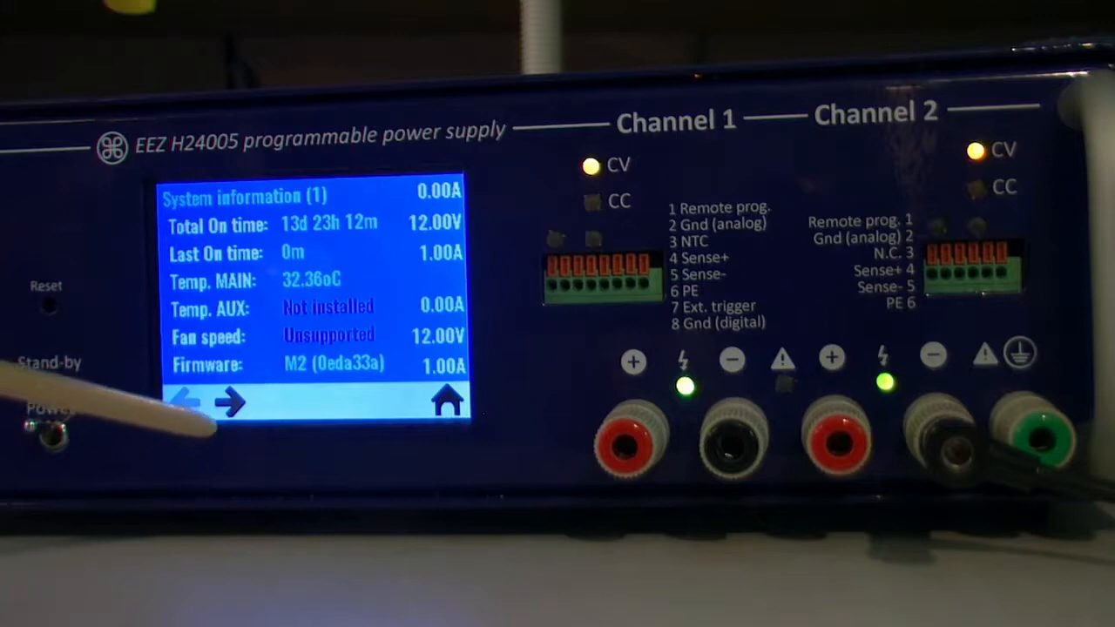
pyautogui.click(230, 401)
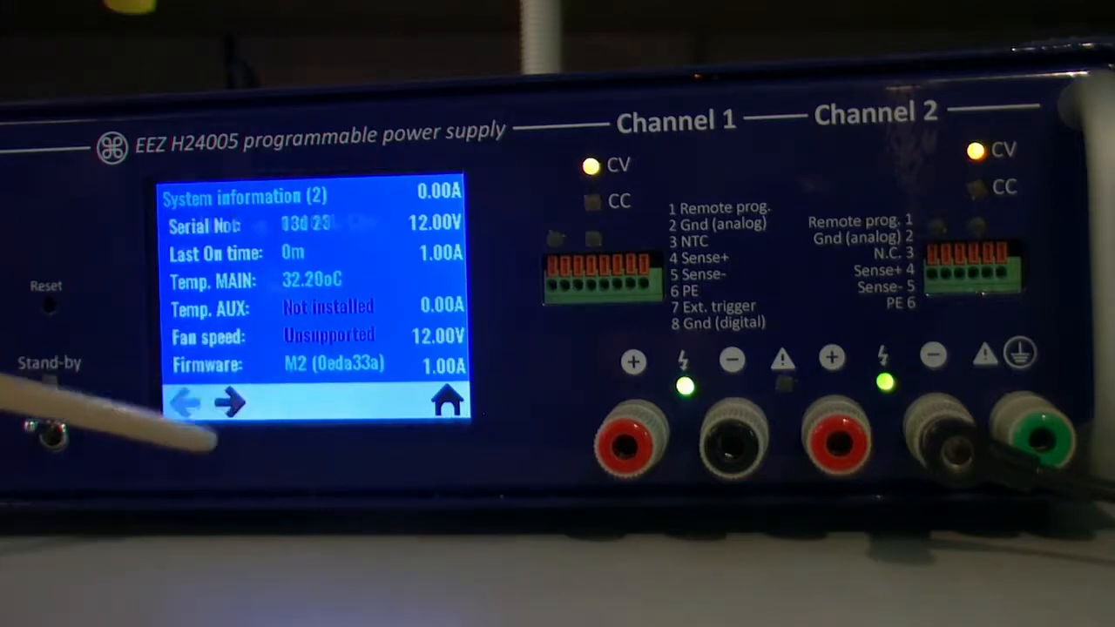
pyautogui.click(228, 401)
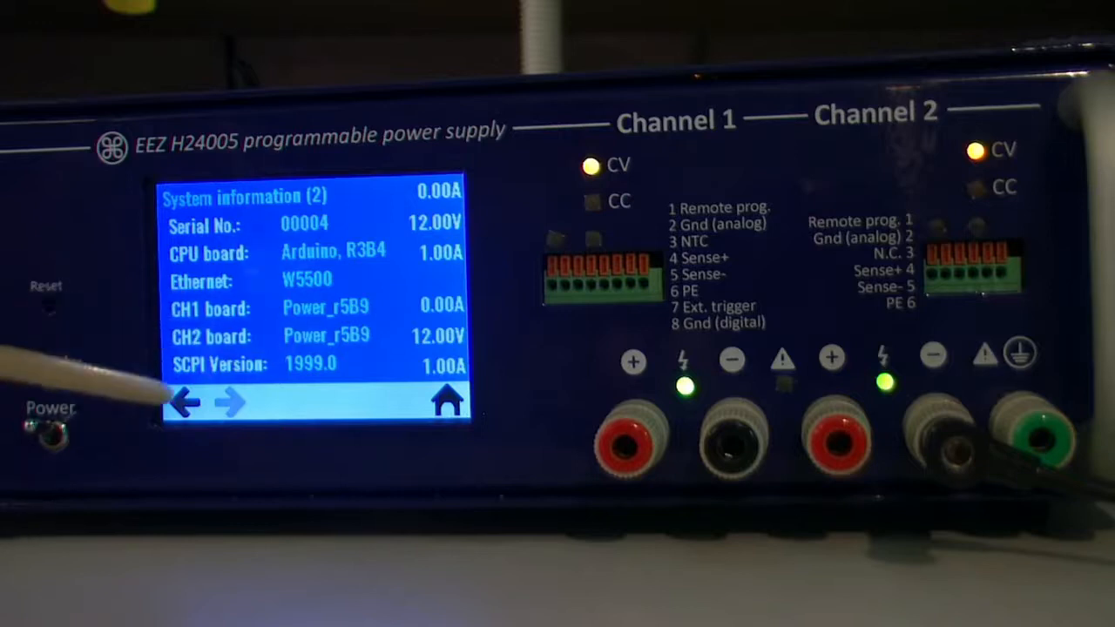
pyautogui.click(183, 402)
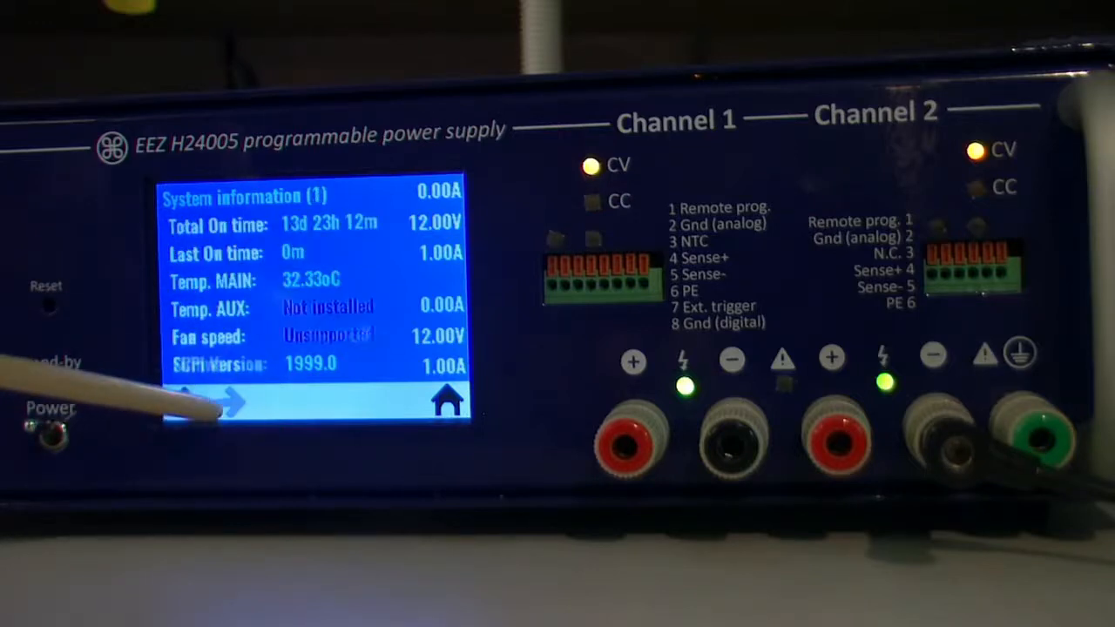
pyautogui.click(235, 400)
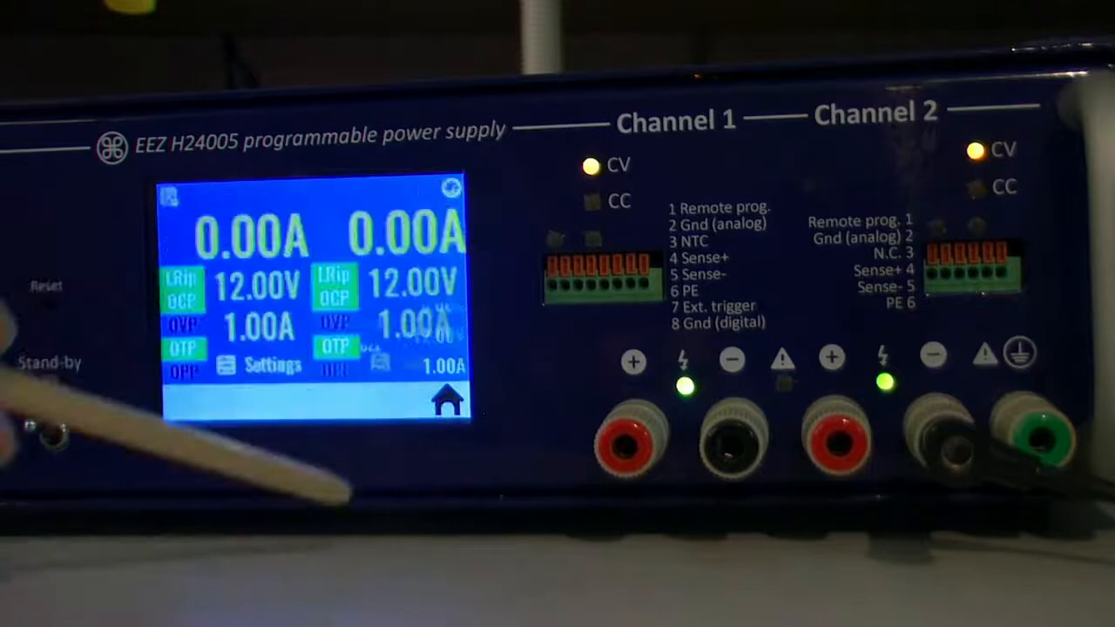
pyautogui.click(252, 284)
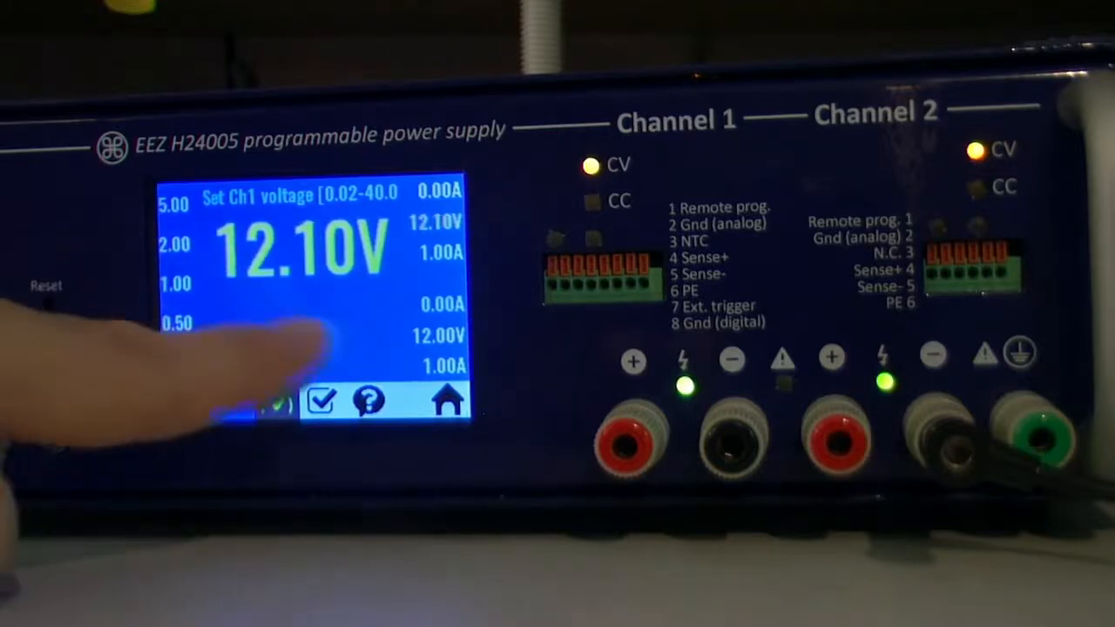
# Step: Enter a new channel 1 set voltage via the keypad and return to the readout showing 25.00V
pyautogui.click(177, 360)
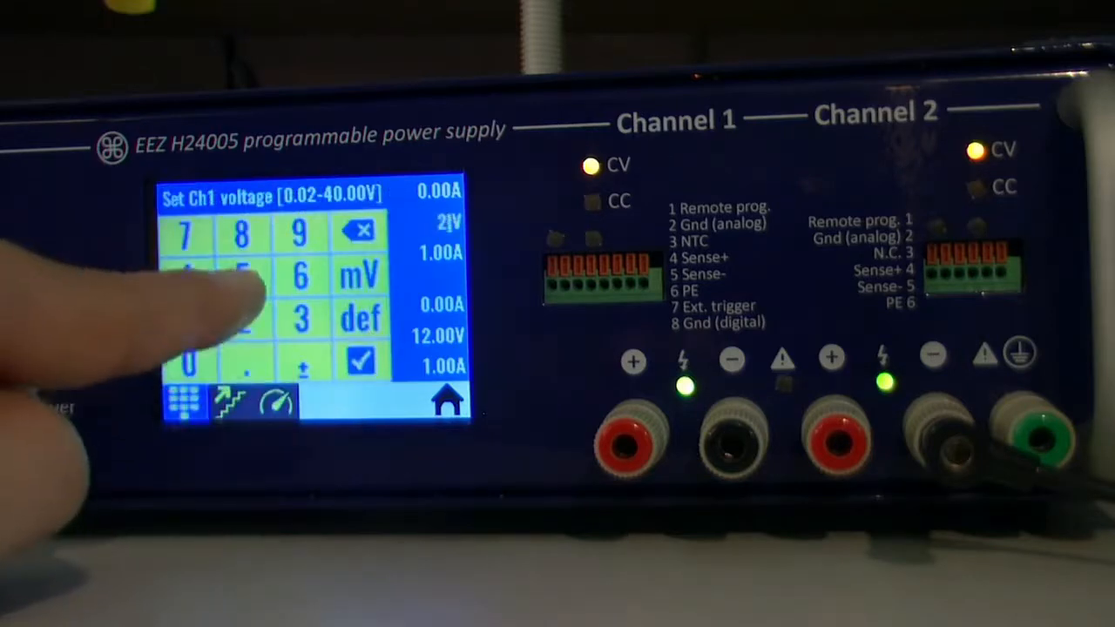
pyautogui.click(359, 359)
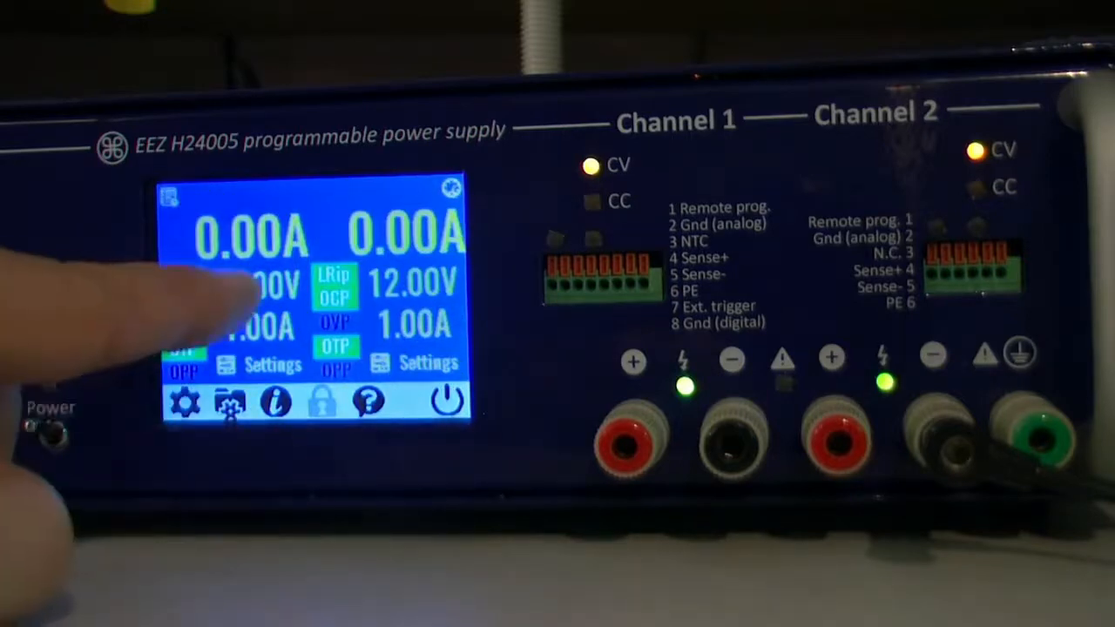
pyautogui.click(252, 282)
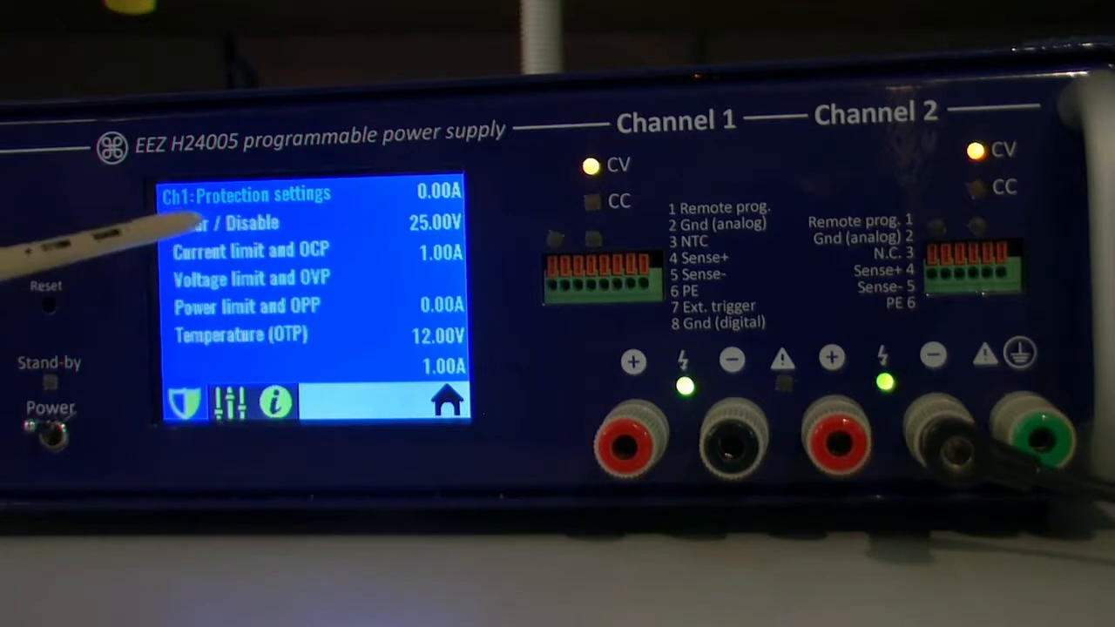
pyautogui.moveTo(200, 227)
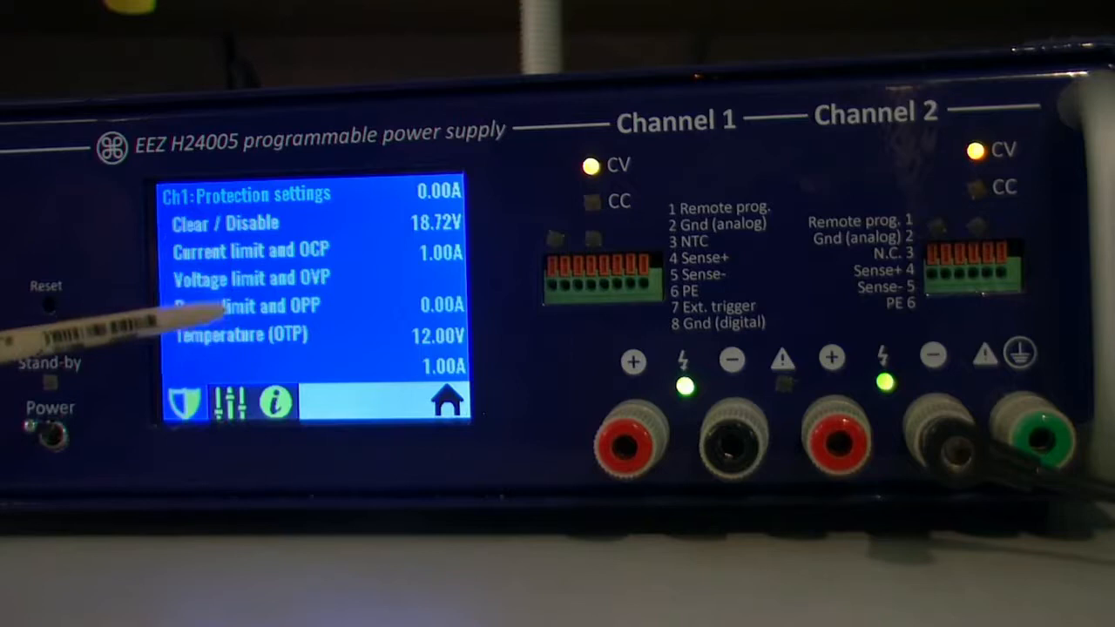
# Step: Show channel 1's over-current protection: 2.00A limit, OCP inactive, 0.02s trip delay
pyautogui.click(247, 306)
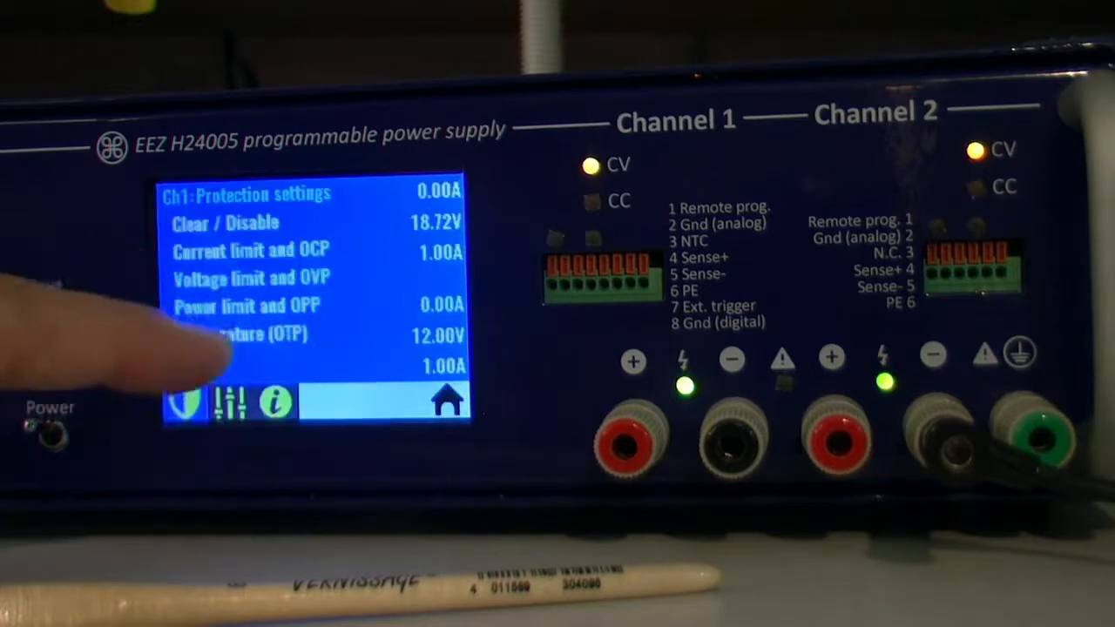
pyautogui.click(251, 251)
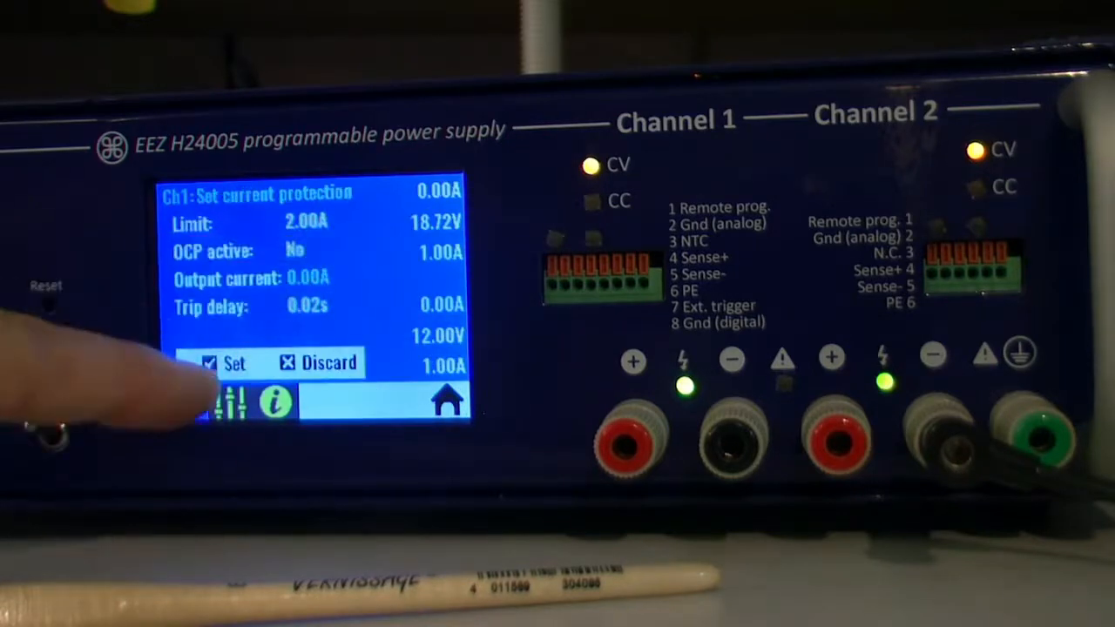
# Step: Show channel 1's low ripple mode page with status OFF and auto mode ON
pyautogui.click(223, 362)
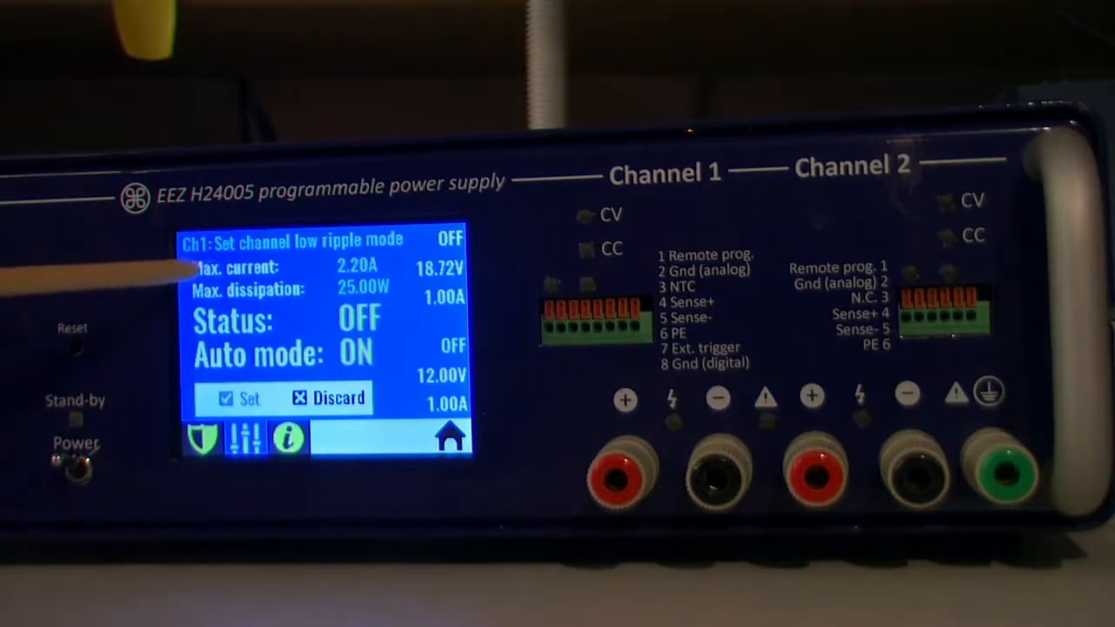
pyautogui.moveTo(182, 278)
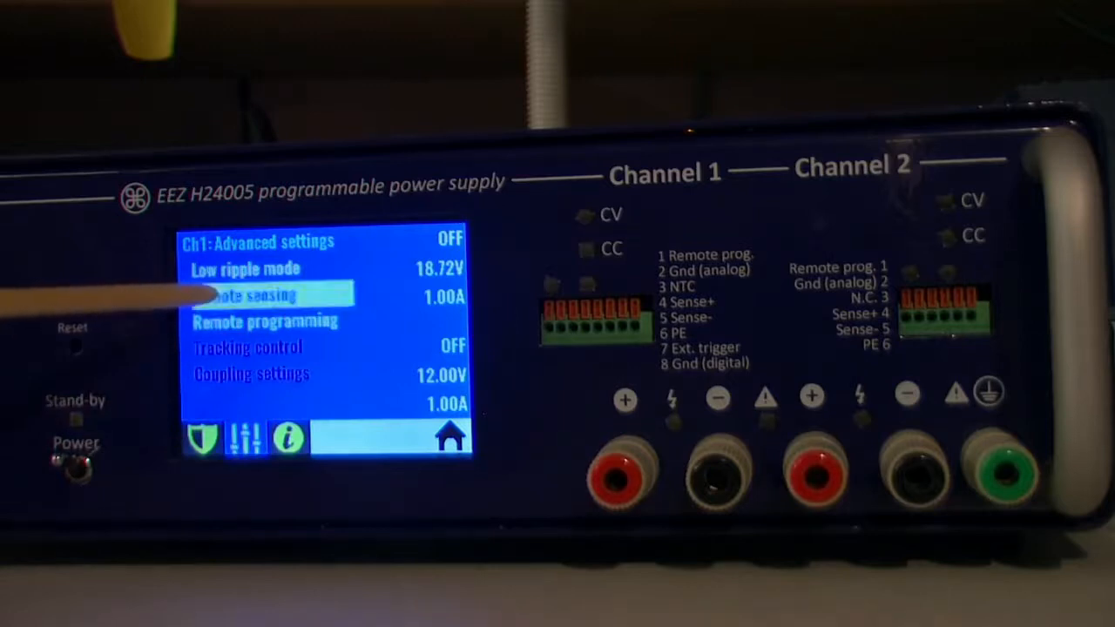
# Step: Return to channel 1's advanced settings list (low ripple, remote sensing, tracking, coupling)
pyautogui.click(252, 296)
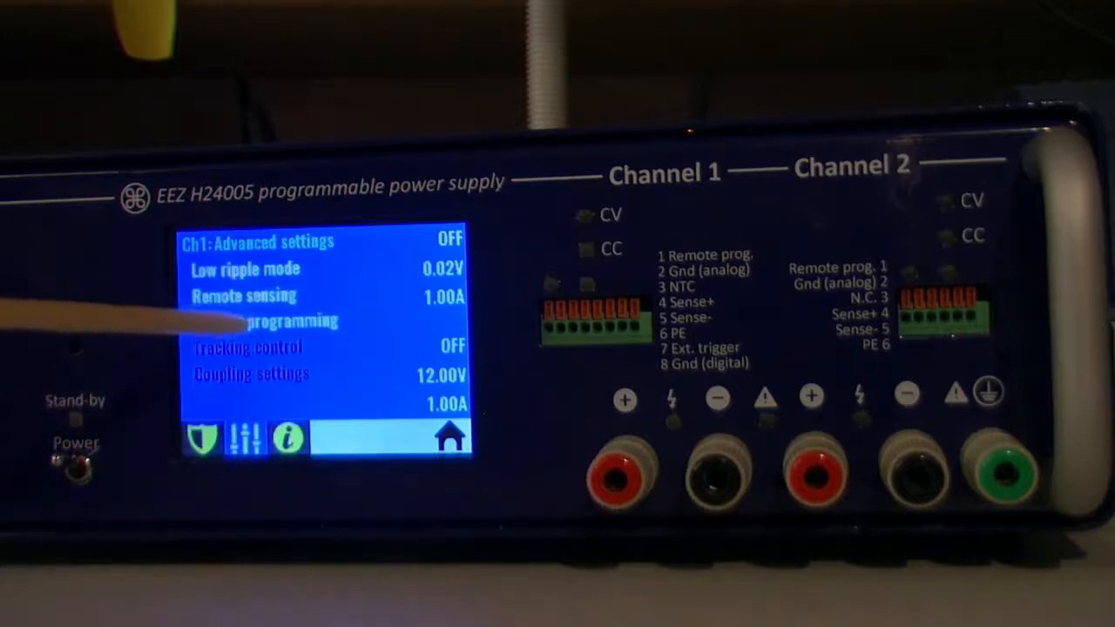
# Step: Show channel 1's remote programming setting, status OFF
pyautogui.click(270, 321)
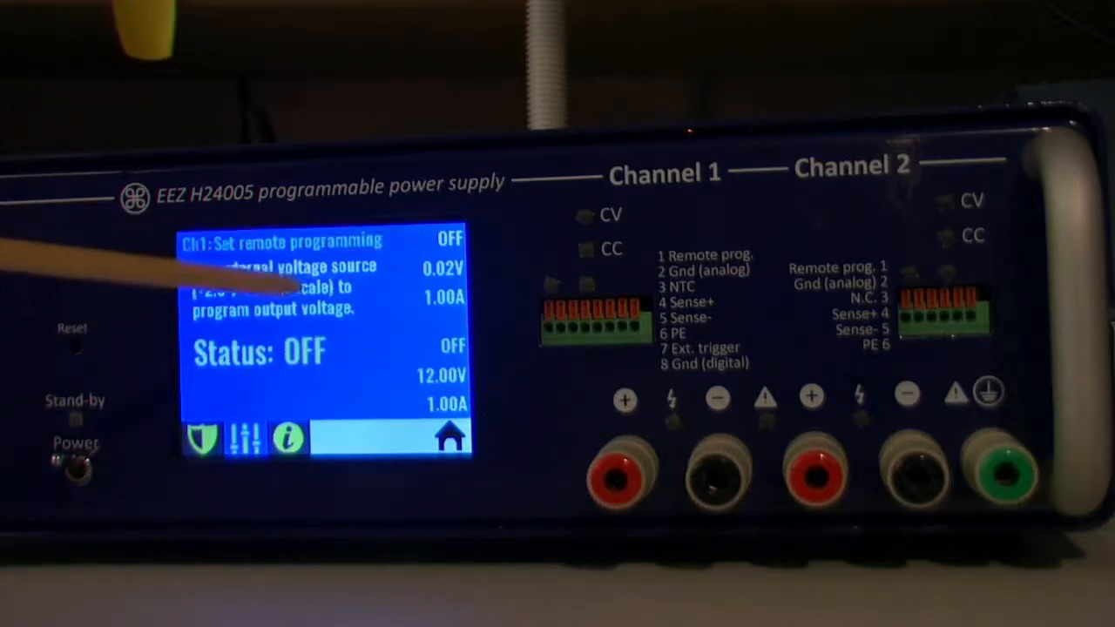
pyautogui.moveTo(218, 357)
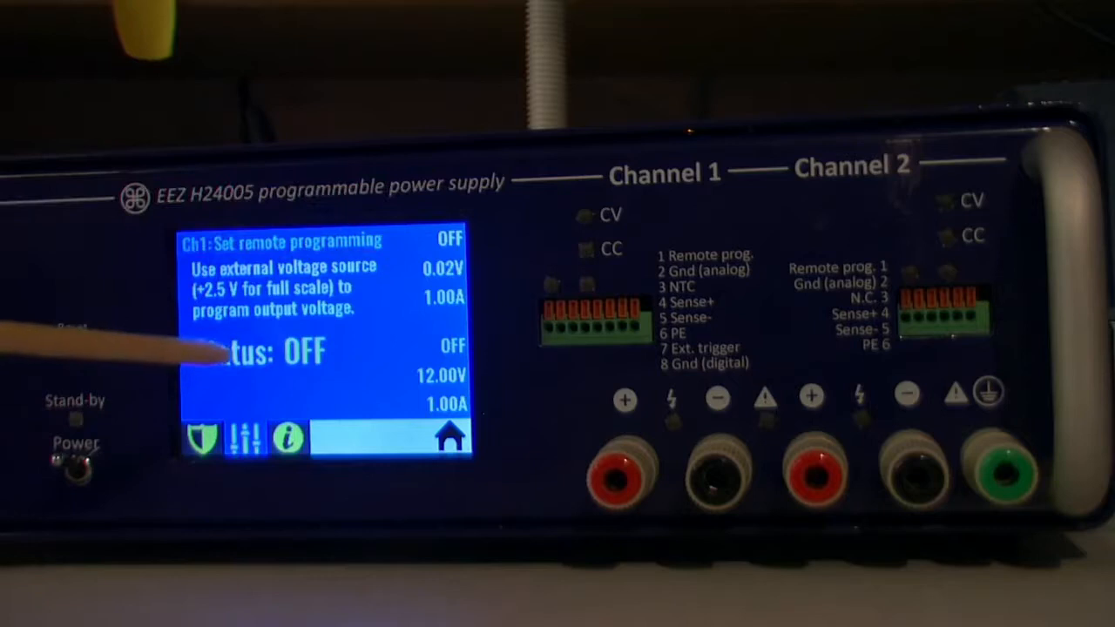